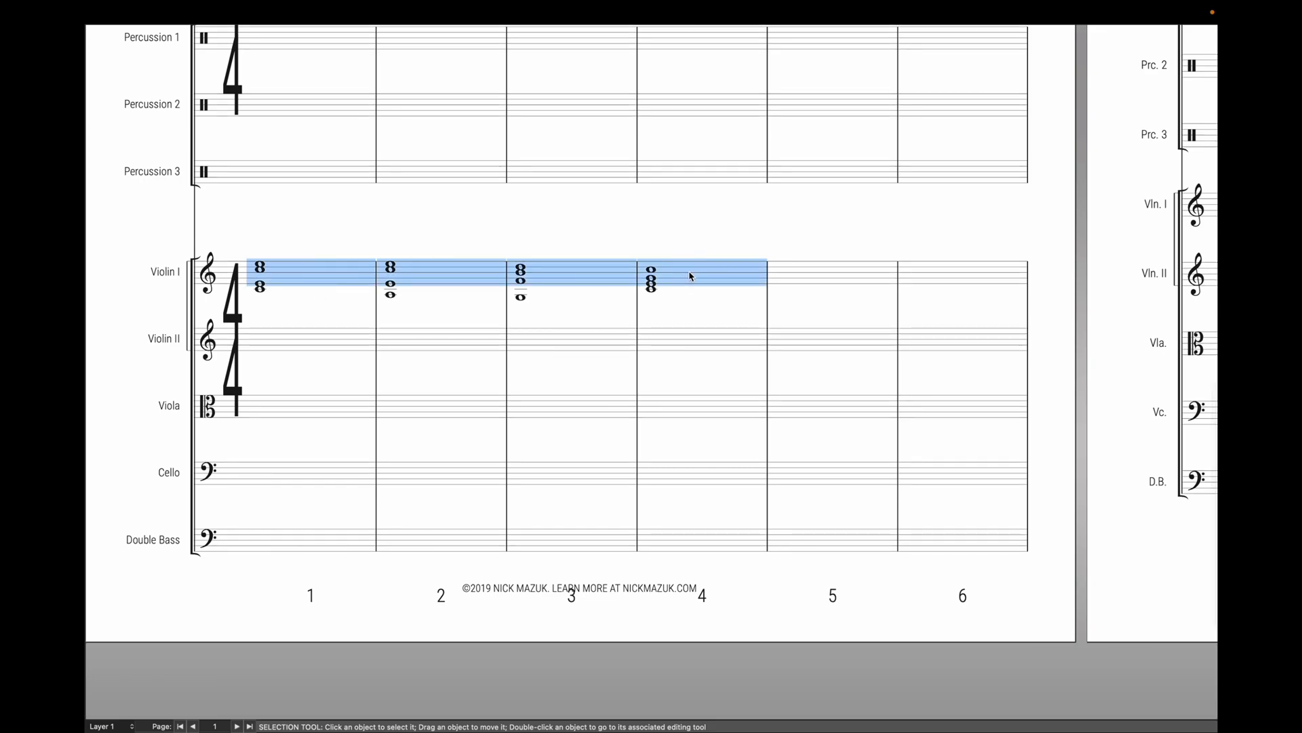
Scroll the score to view the chords distributed across the flute, oboe and horn staves
{"action": "scroll", "scroll_direction": "up", "scroll_amount": 3}
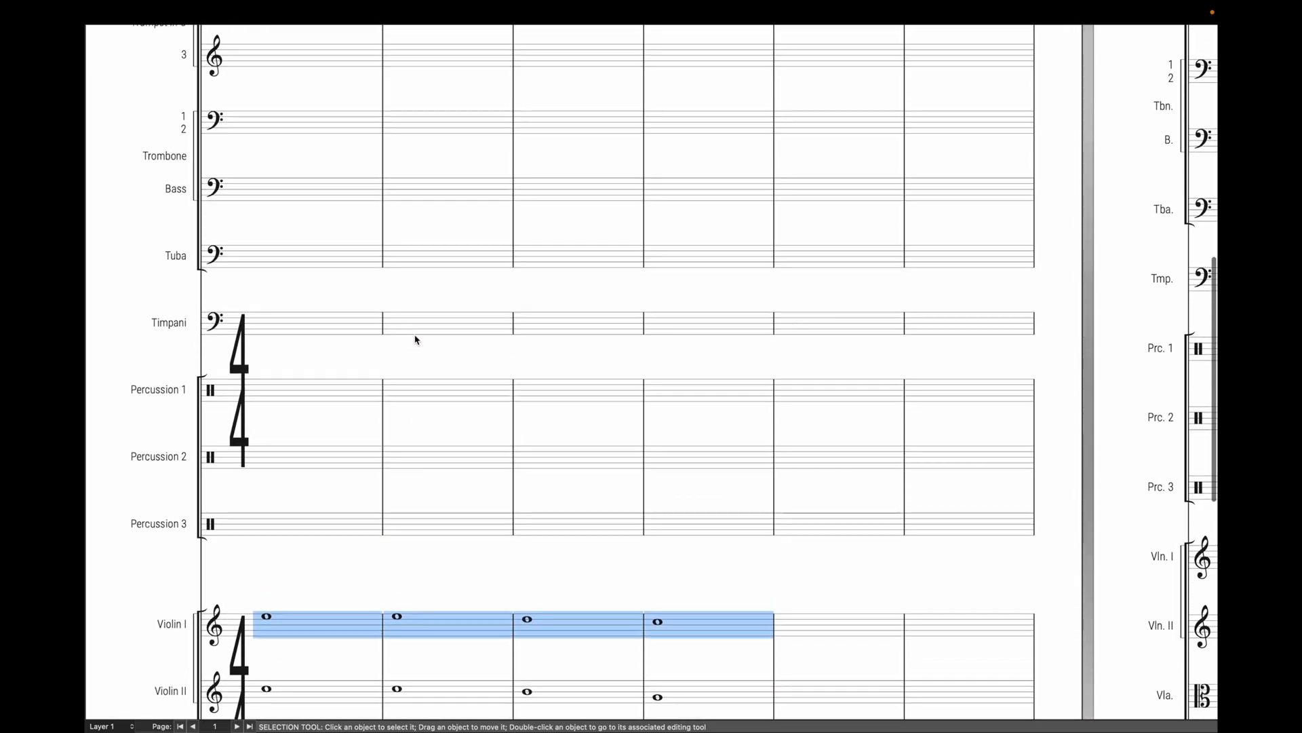
{"action": "scroll", "scroll_direction": "up", "scroll_amount": 3}
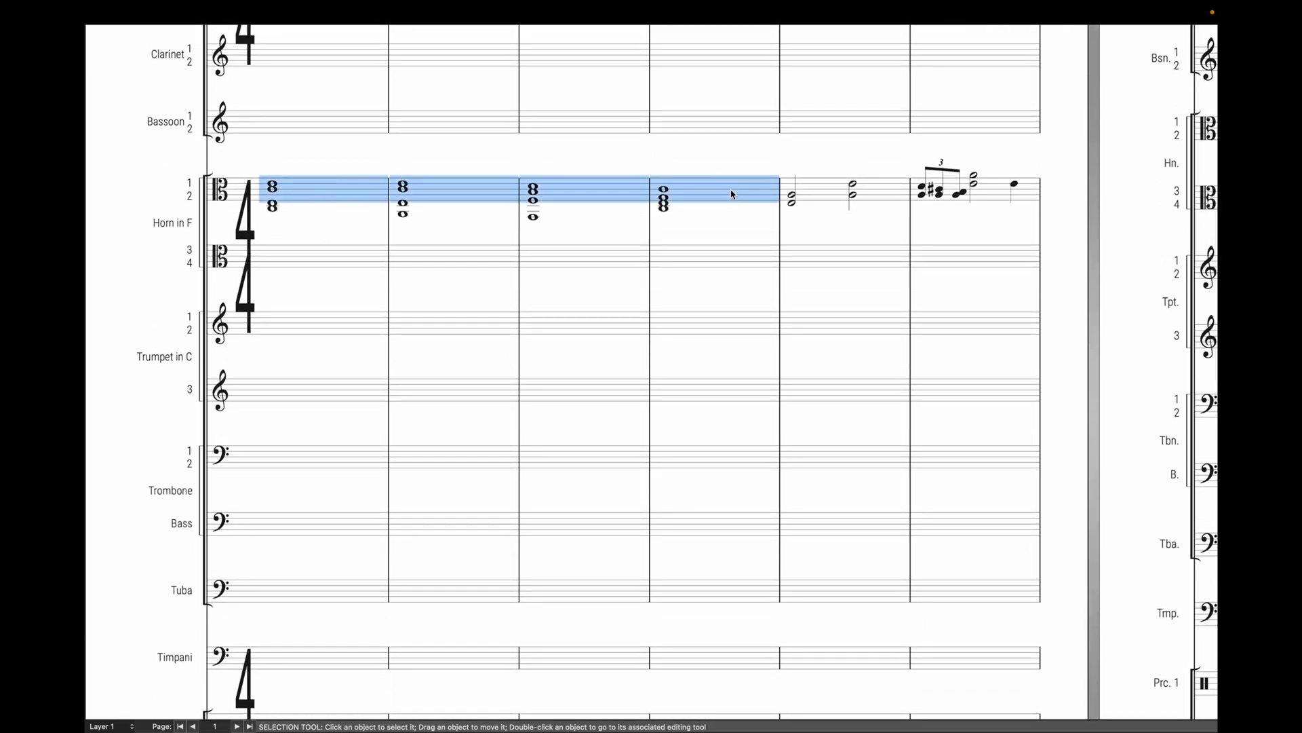
{"action": "scroll", "scroll_direction": "up", "scroll_amount": 3}
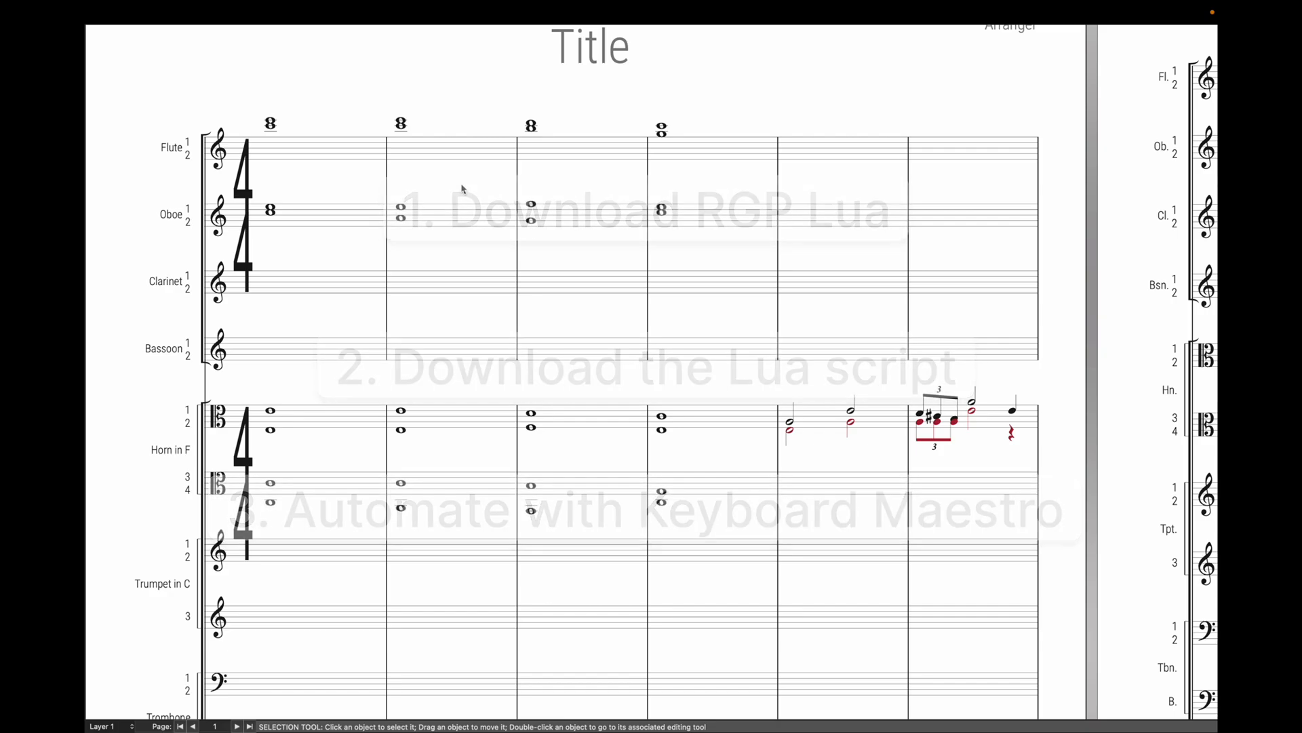
Switch to the finalelua.com tab and scroll through the home page's before/after notation examples
{"action": "left_click", "coordinate": [179, 40]}
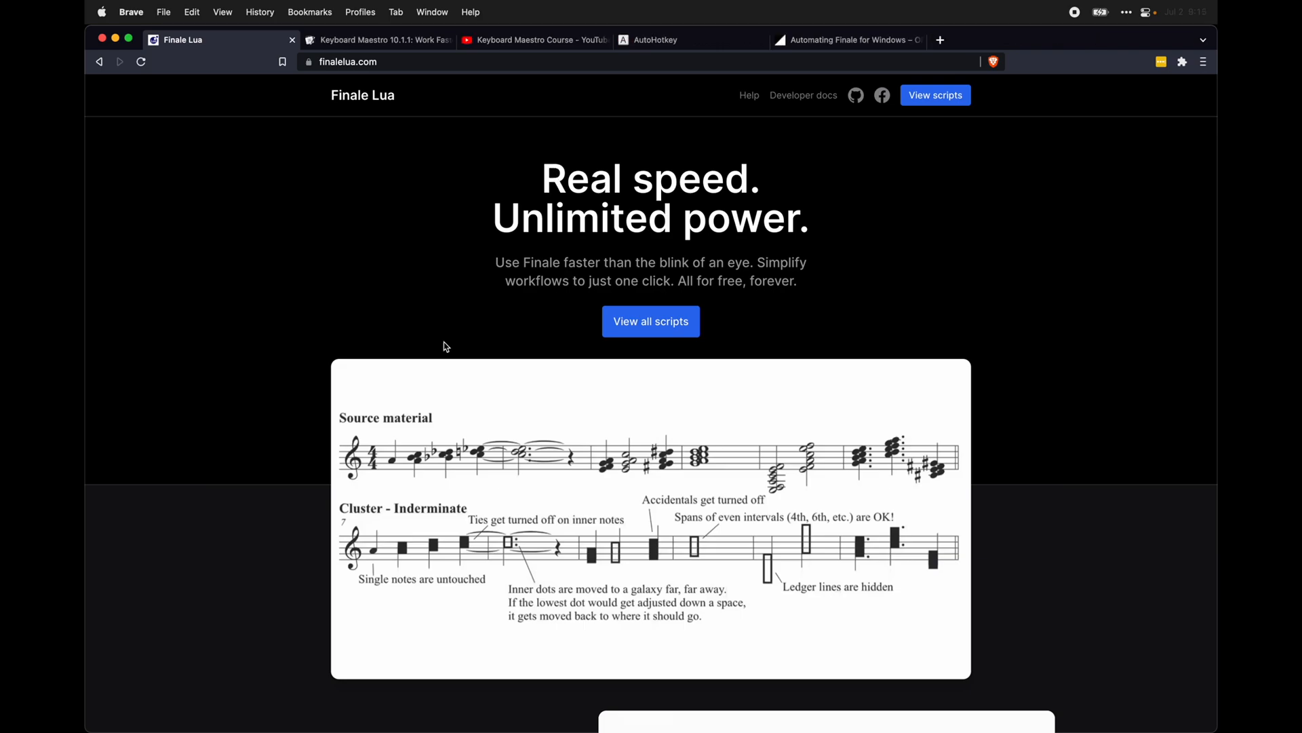
{"action": "scroll", "scroll_direction": "down", "scroll_amount": 3}
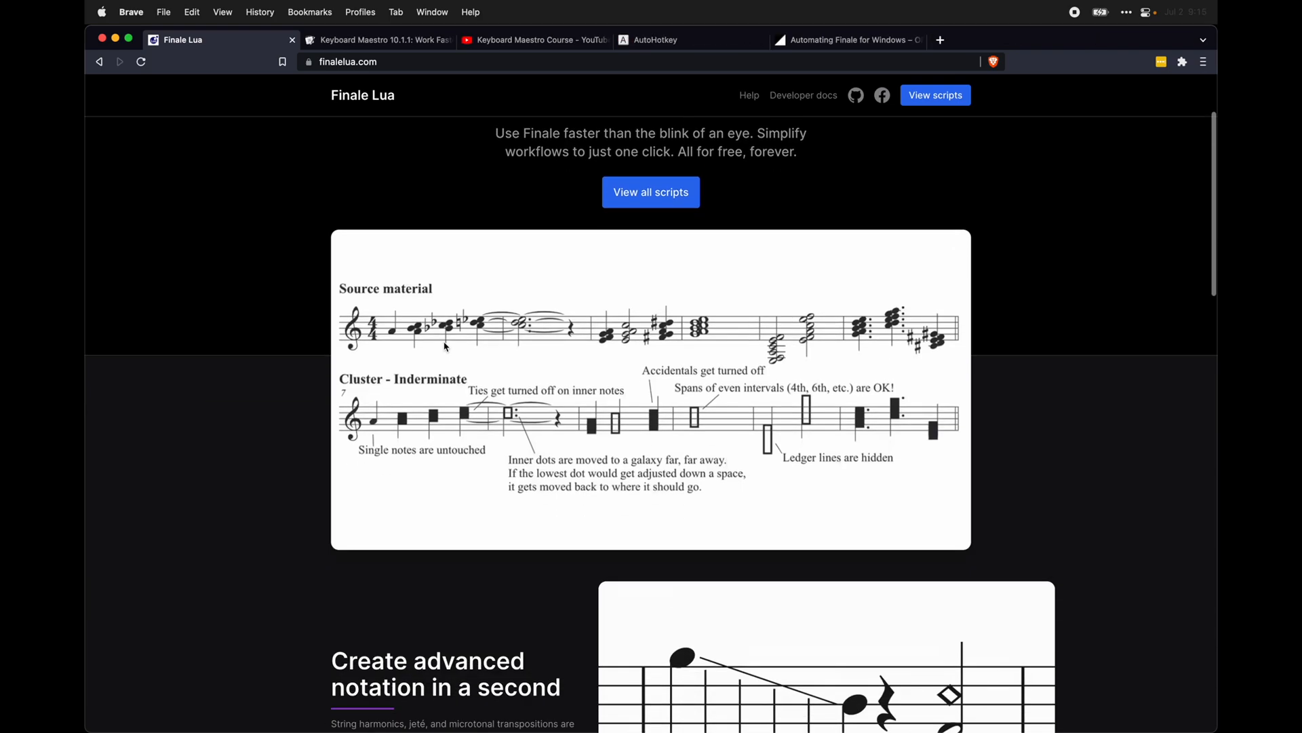
{"action": "scroll", "scroll_direction": "down", "scroll_amount": 3}
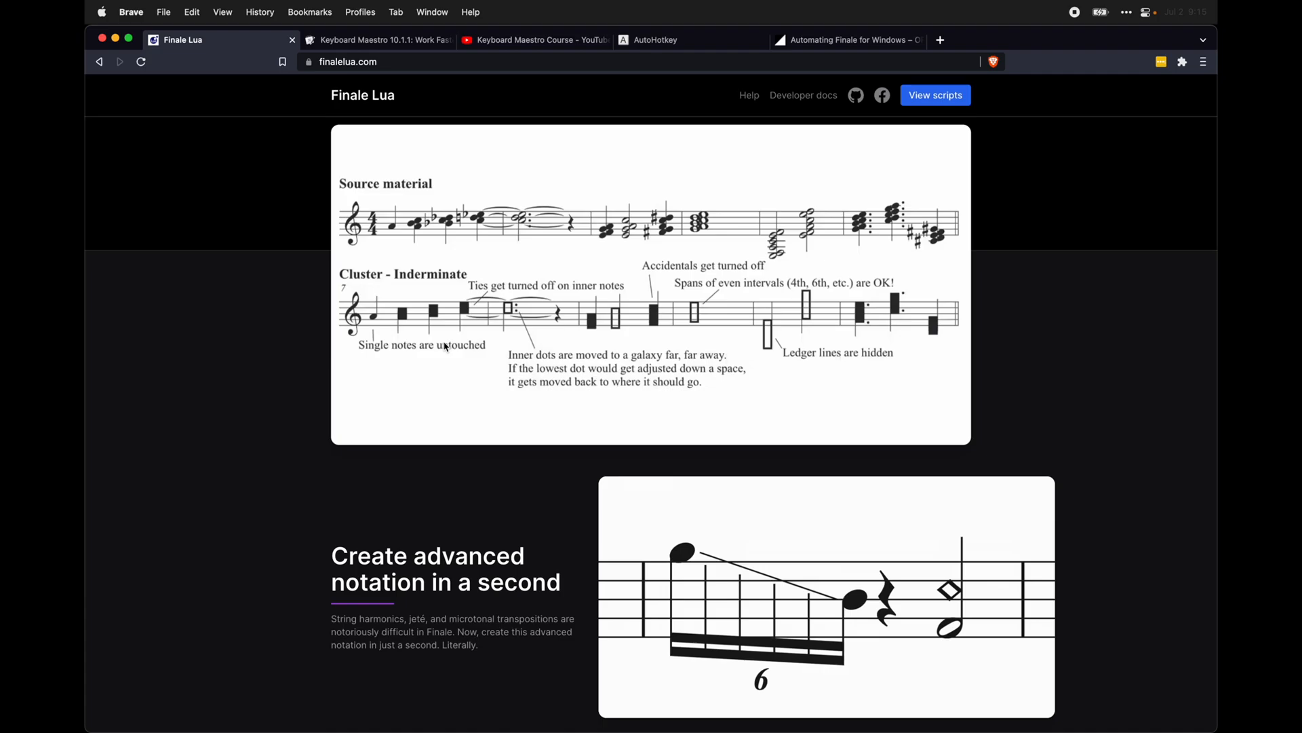
{"action": "scroll", "scroll_direction": "down", "scroll_amount": 3}
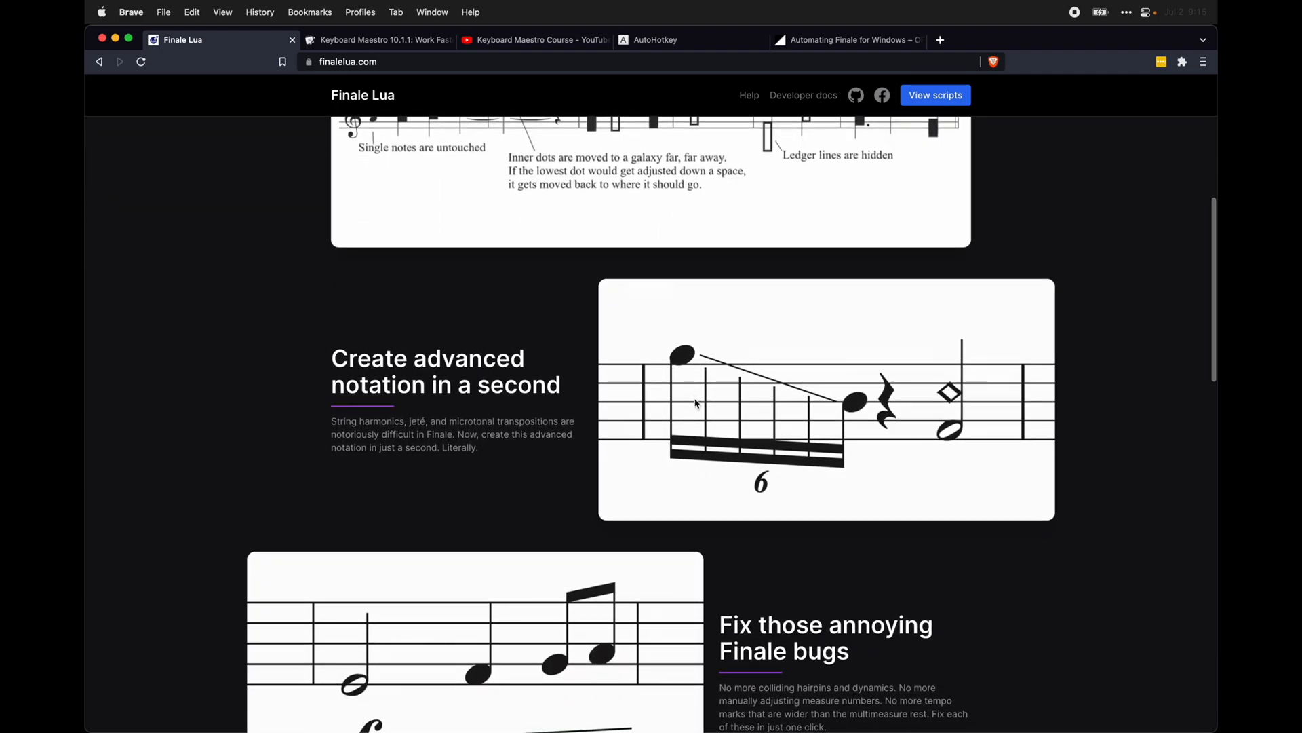
{"action": "scroll", "scroll_direction": "down", "scroll_amount": 3}
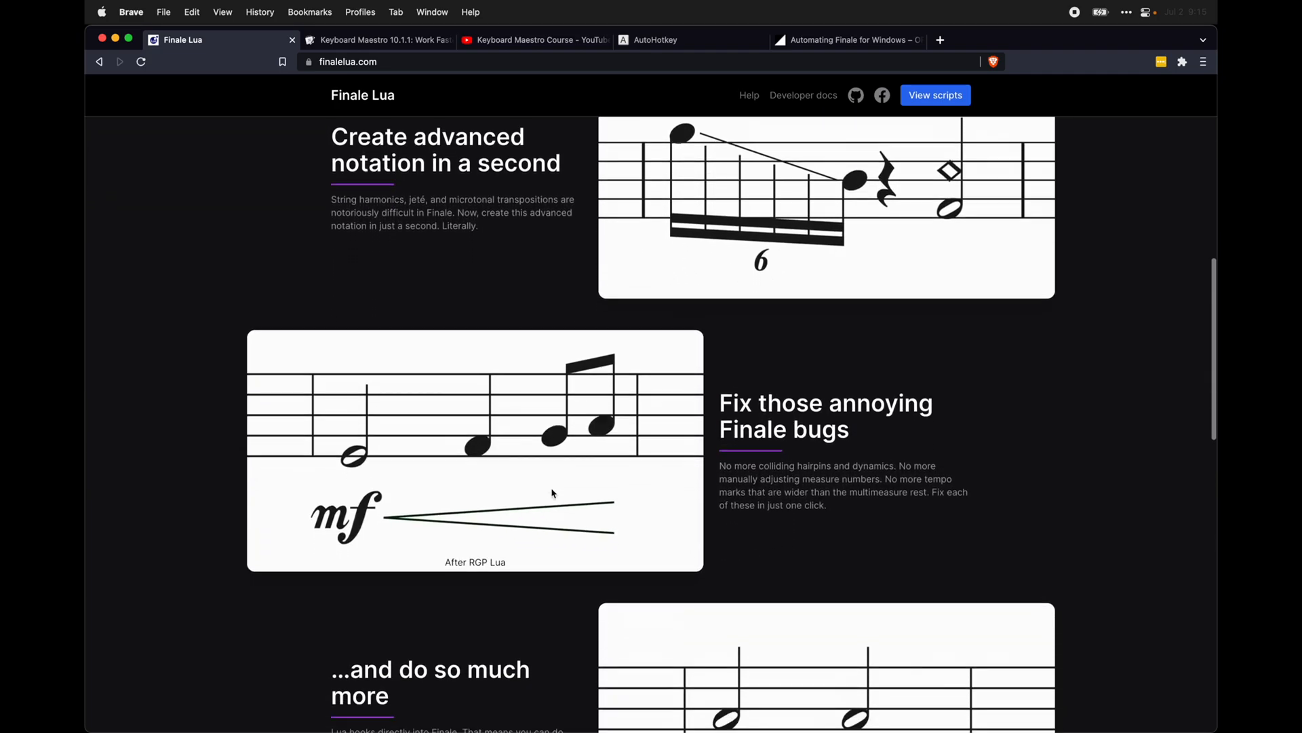
{"action": "scroll", "scroll_direction": "down", "scroll_amount": 3}
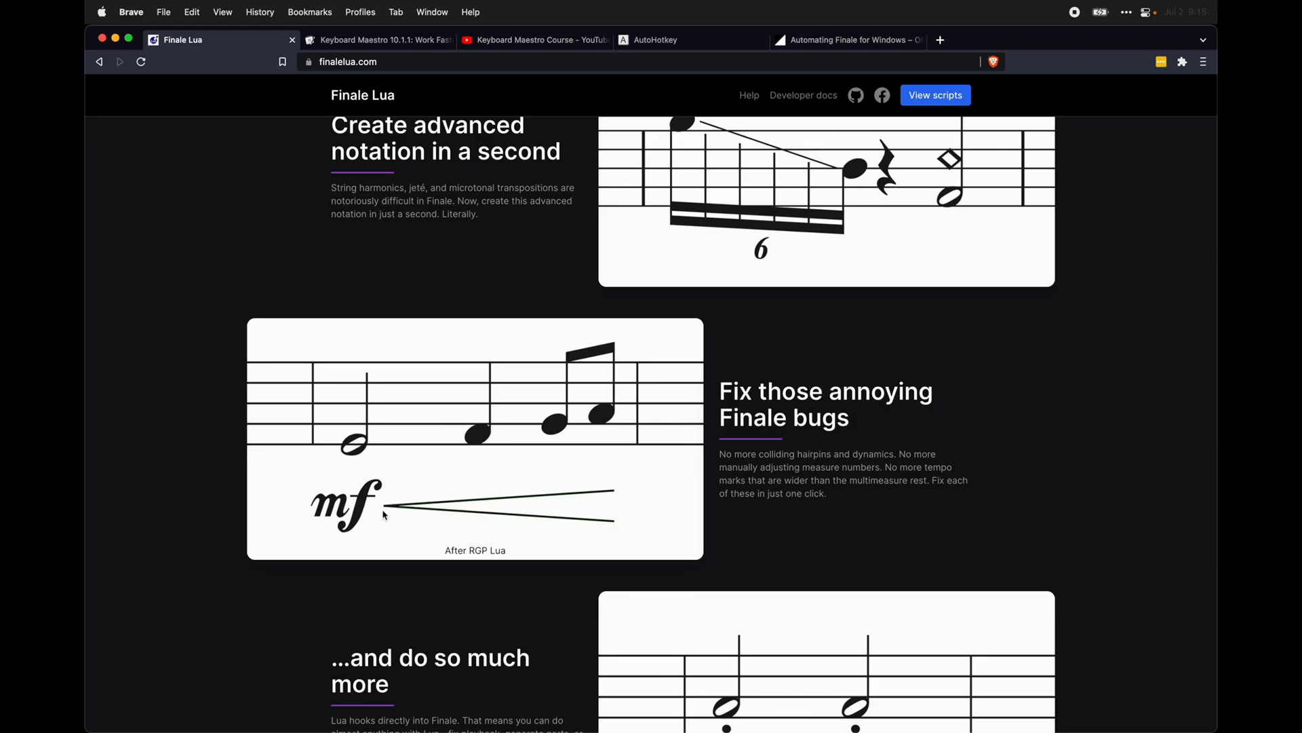
{"action": "scroll", "scroll_direction": "down", "scroll_amount": 3}
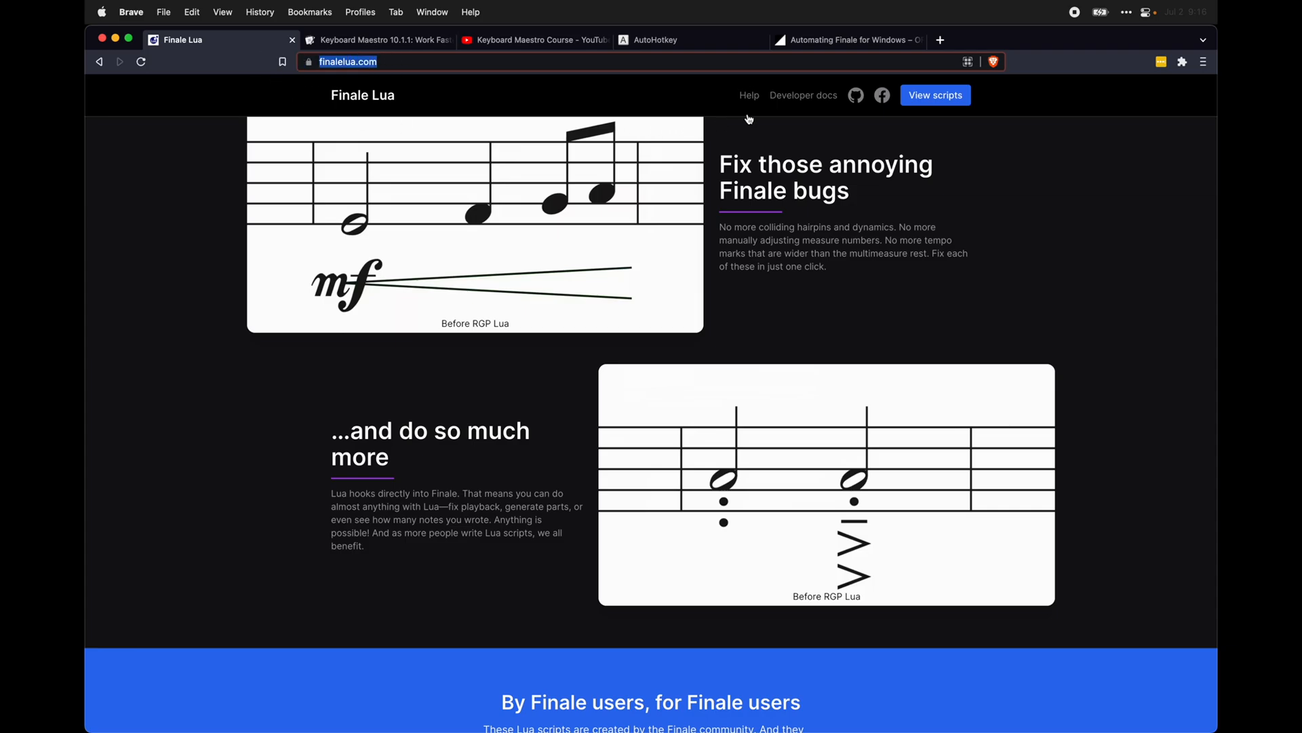
Show the Plugin Installation steps for macOS, Finale 26 or later and RGP Lua
{"action": "left_click", "coordinate": [749, 95]}
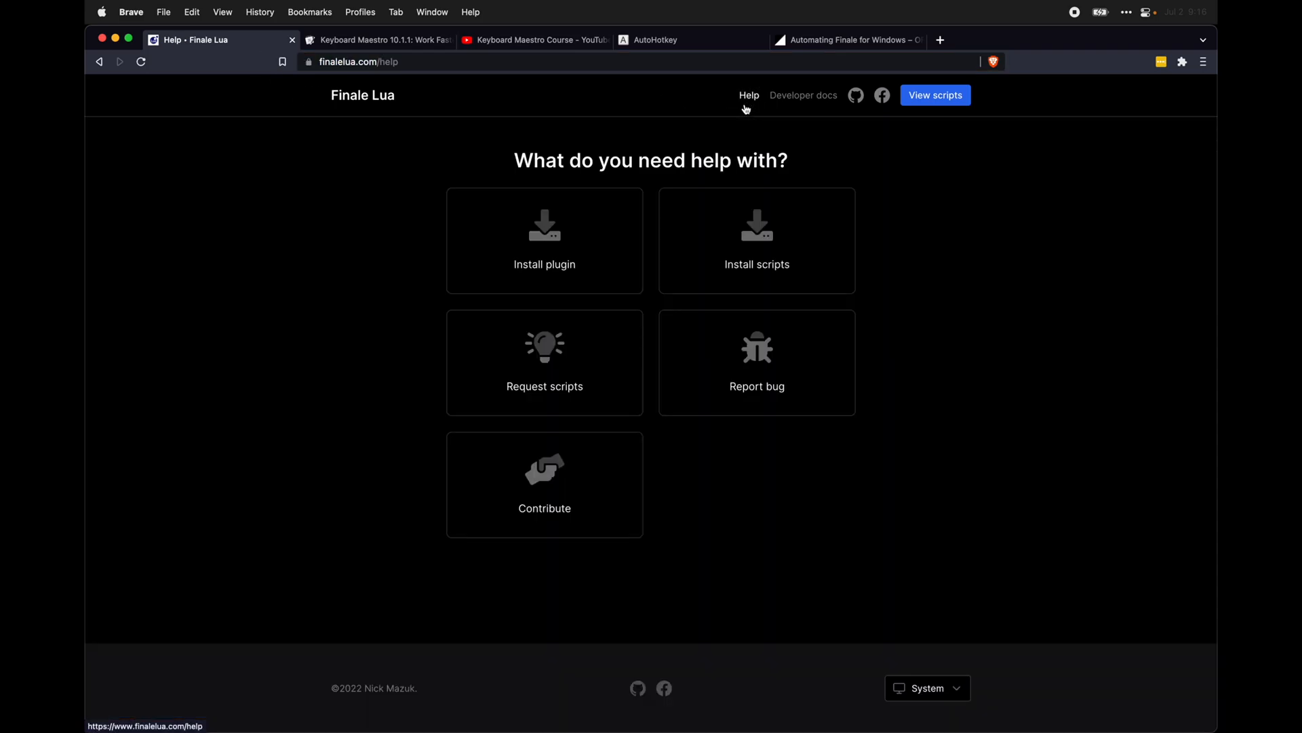
{"action": "left_click", "coordinate": [544, 241]}
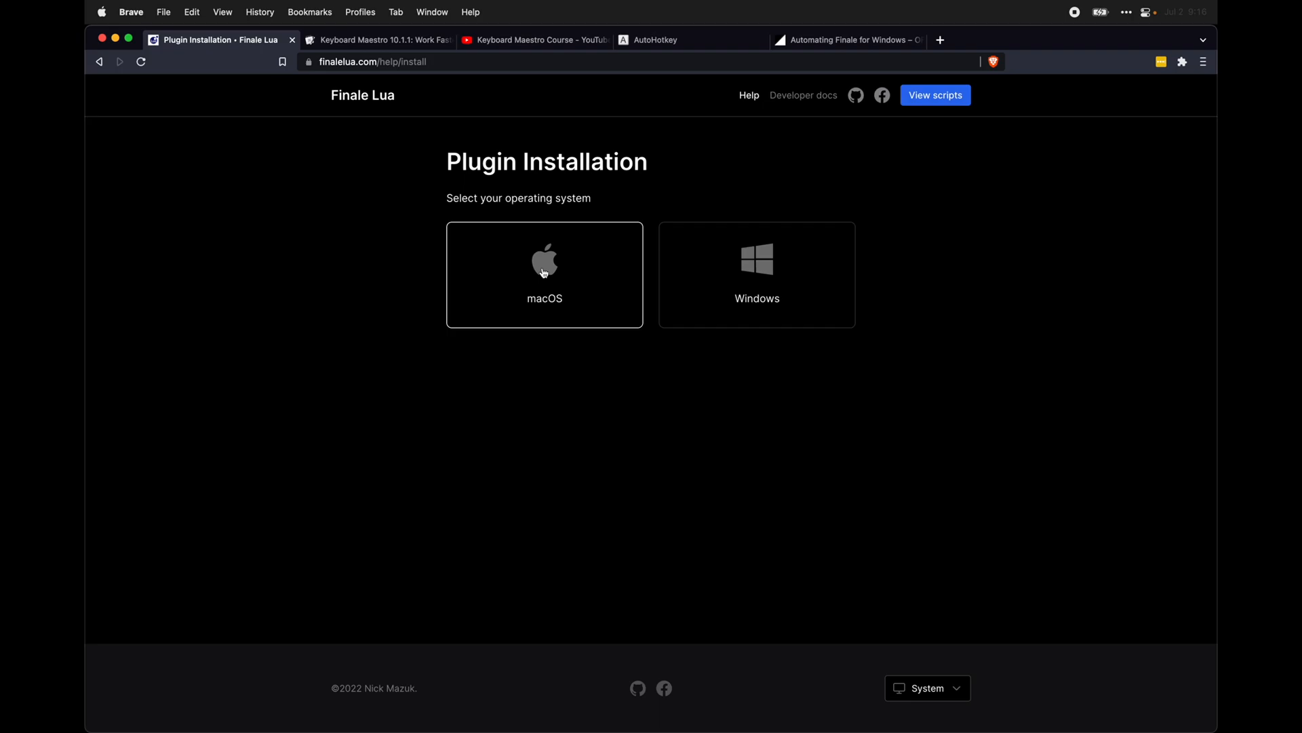
{"action": "left_click", "coordinate": [544, 274]}
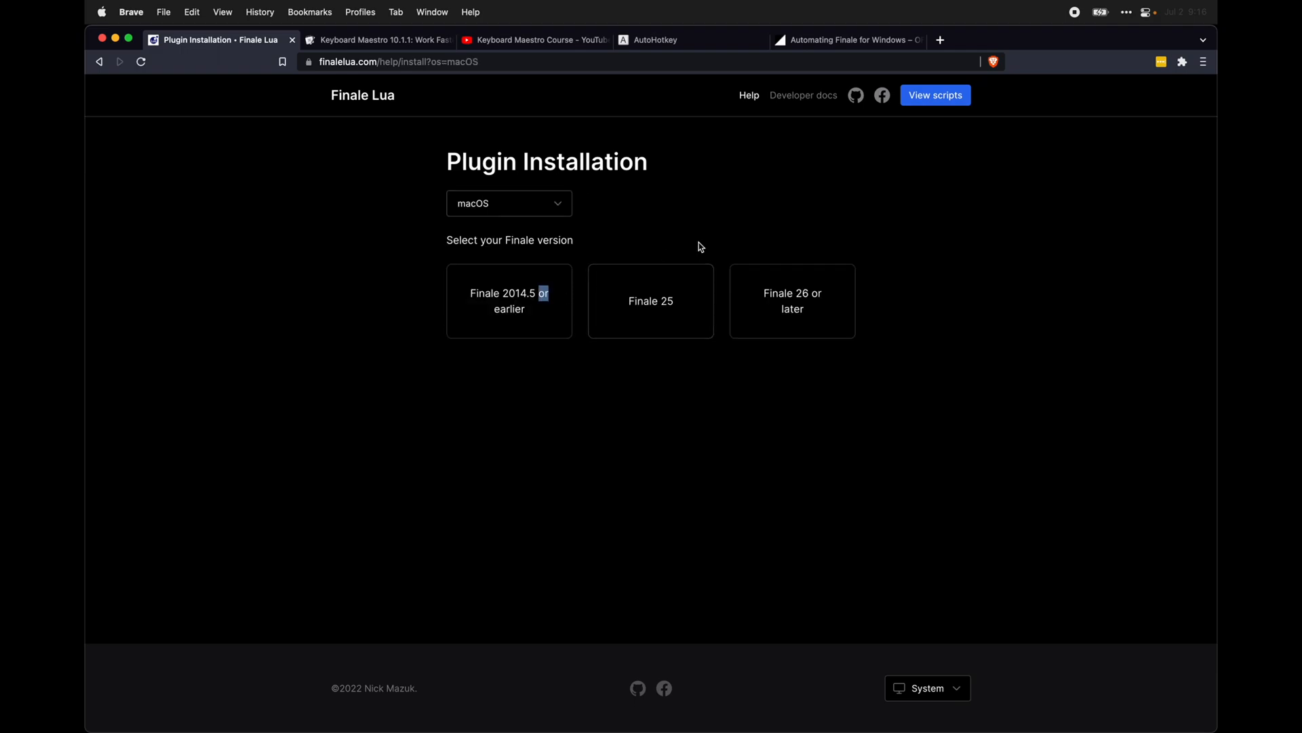
{"action": "left_click", "coordinate": [791, 300]}
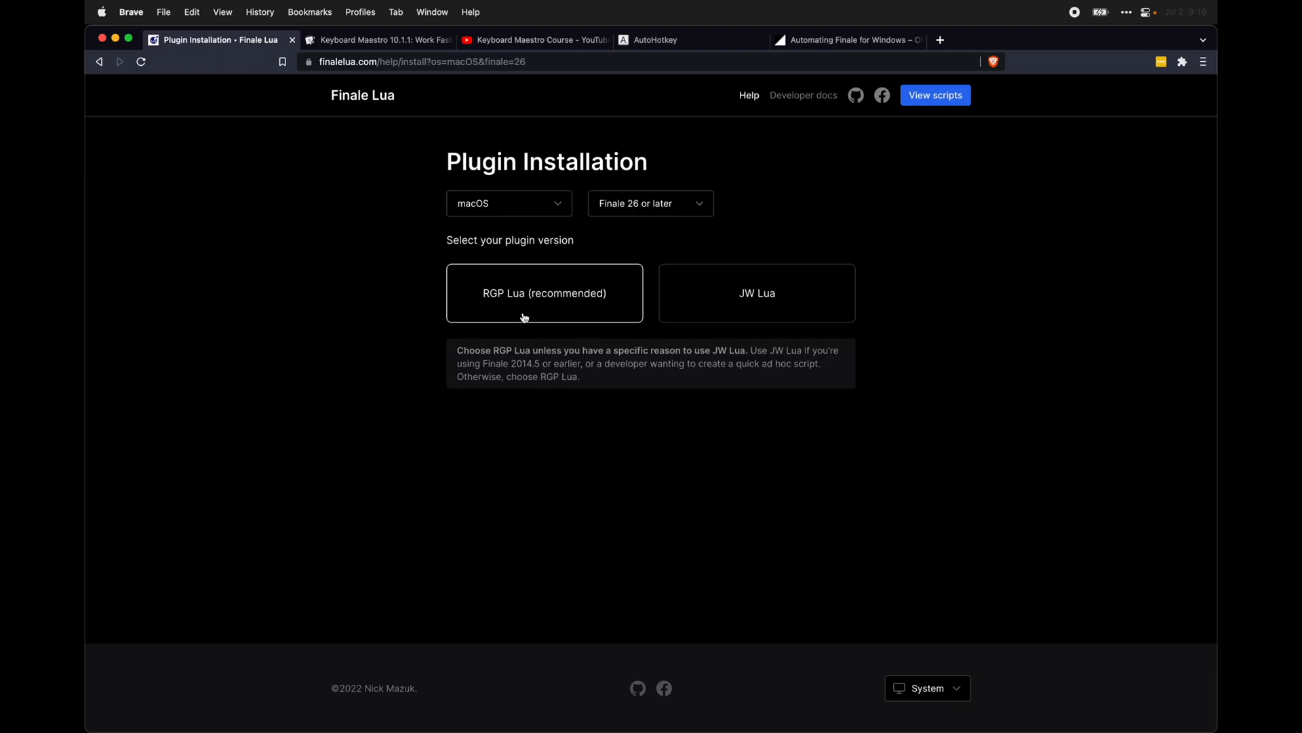
{"action": "mouse_move", "coordinate": [613, 298]}
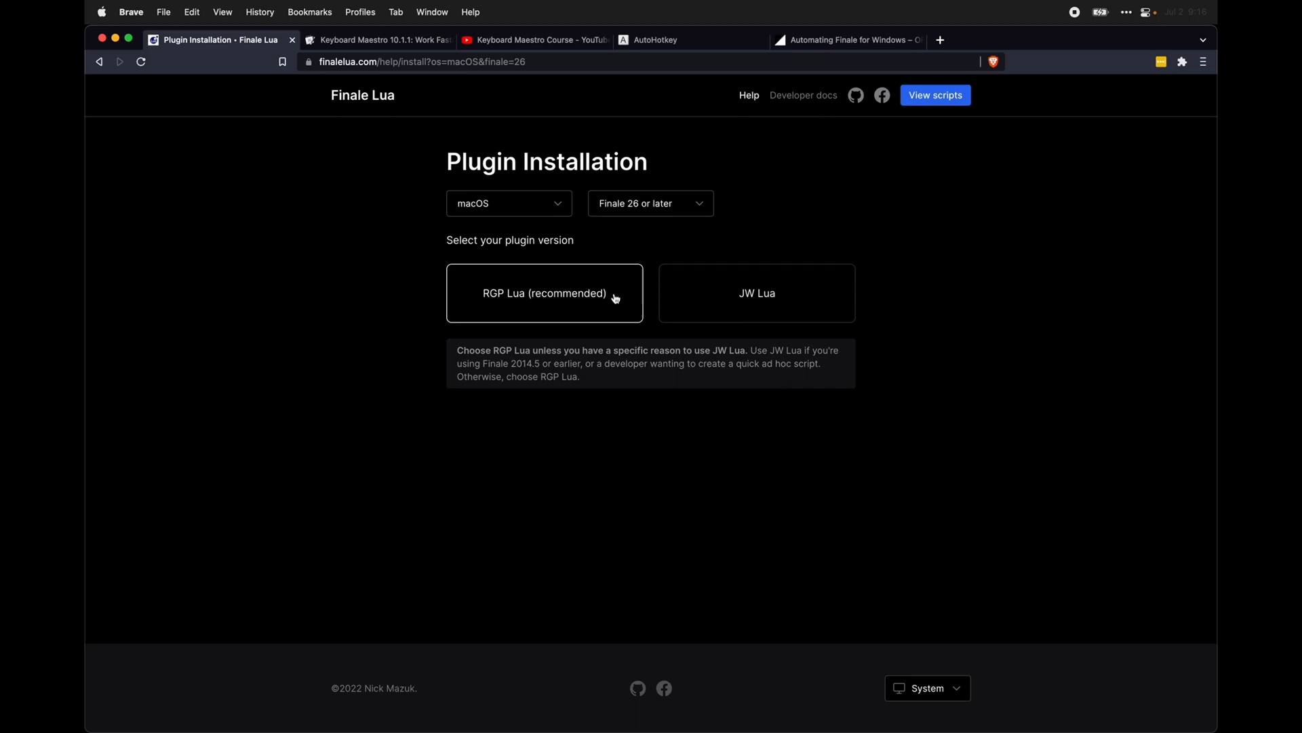
{"action": "mouse_move", "coordinate": [528, 317]}
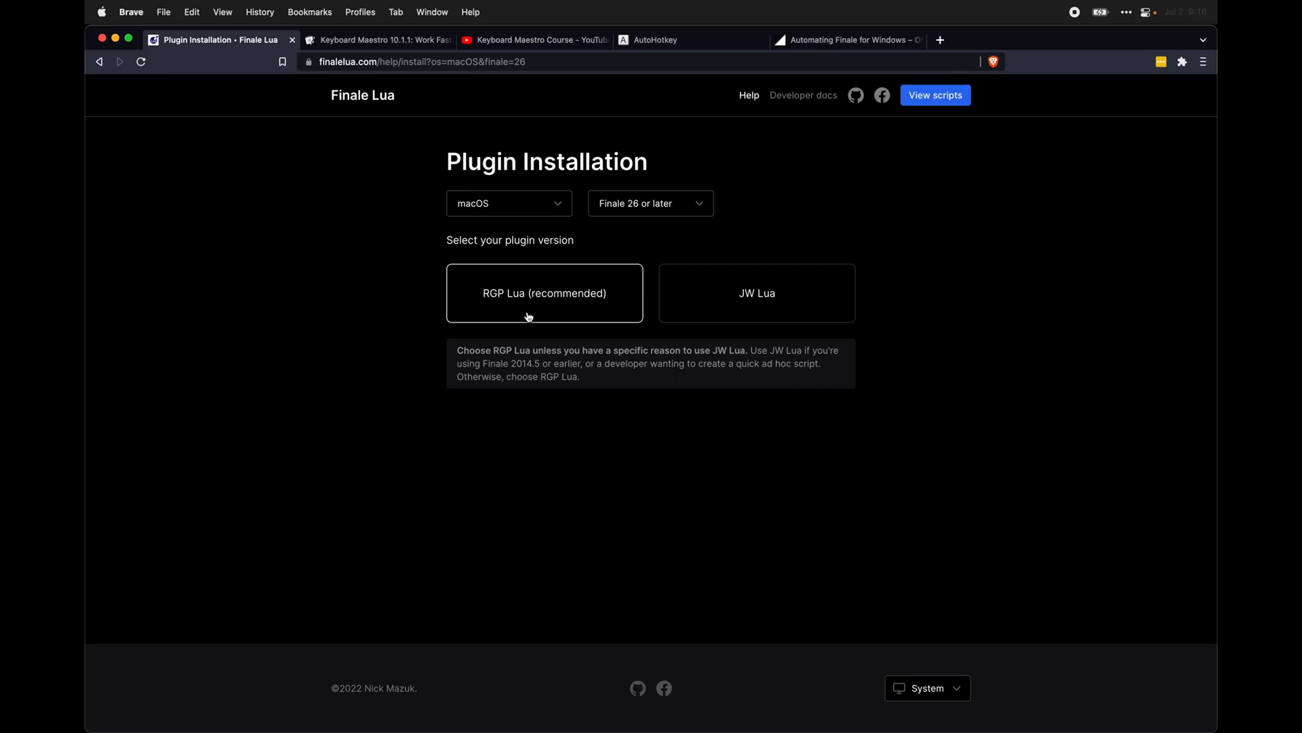
{"action": "left_click", "coordinate": [544, 293]}
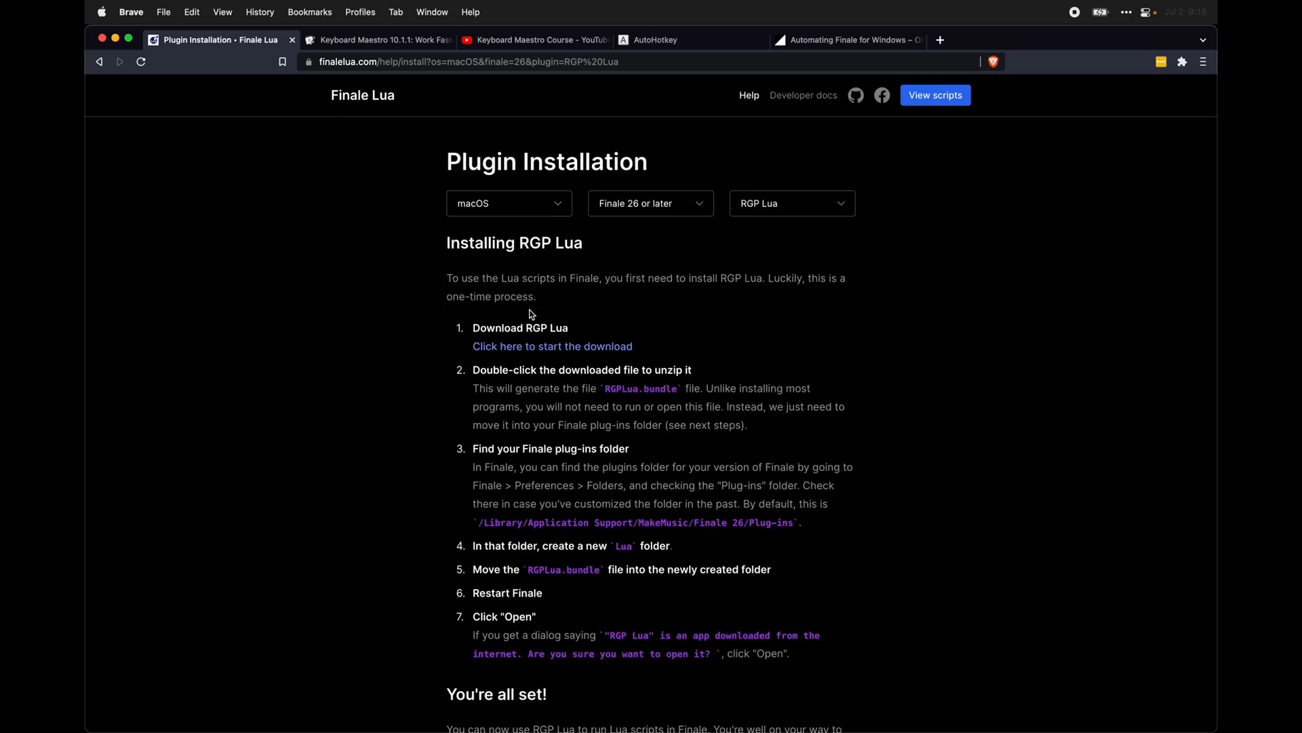
Check the RGPLua.bundle install details, then move on to the site's scripts catalogue
{"action": "double_click", "coordinate": [535, 243]}
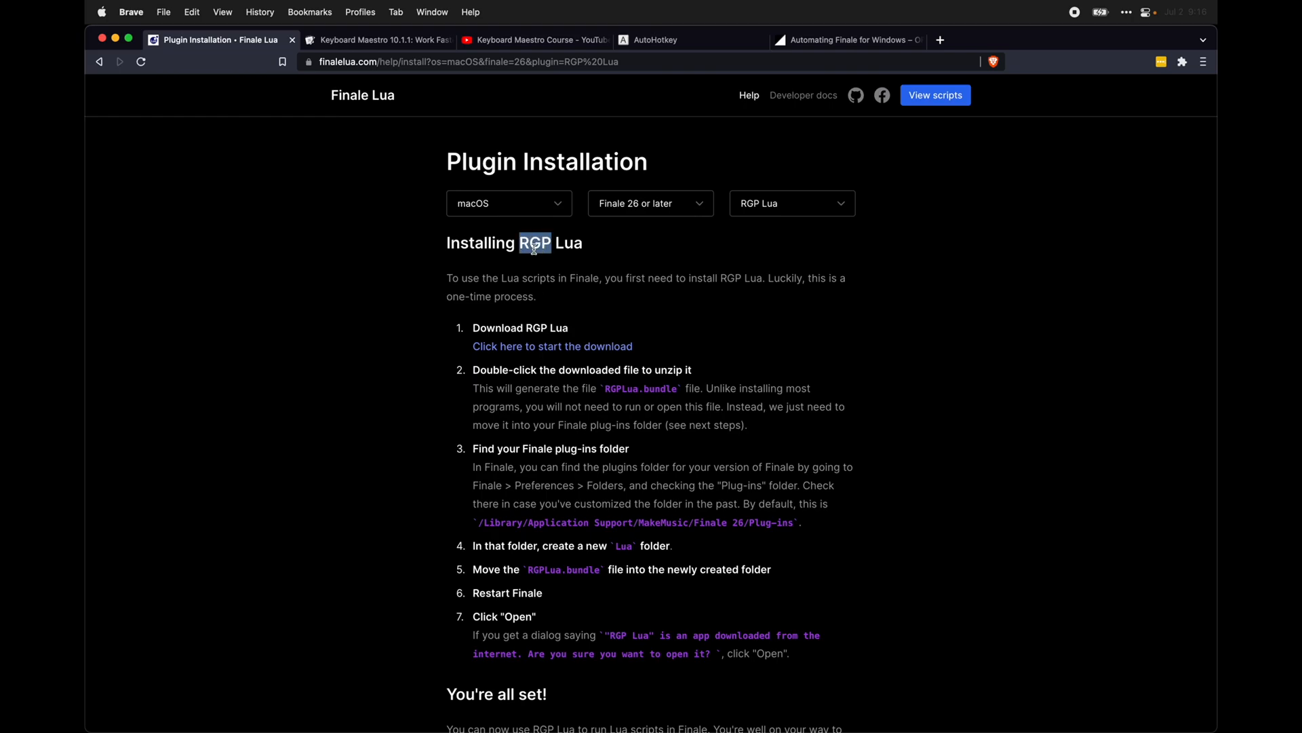
{"action": "mouse_move", "coordinate": [586, 281]}
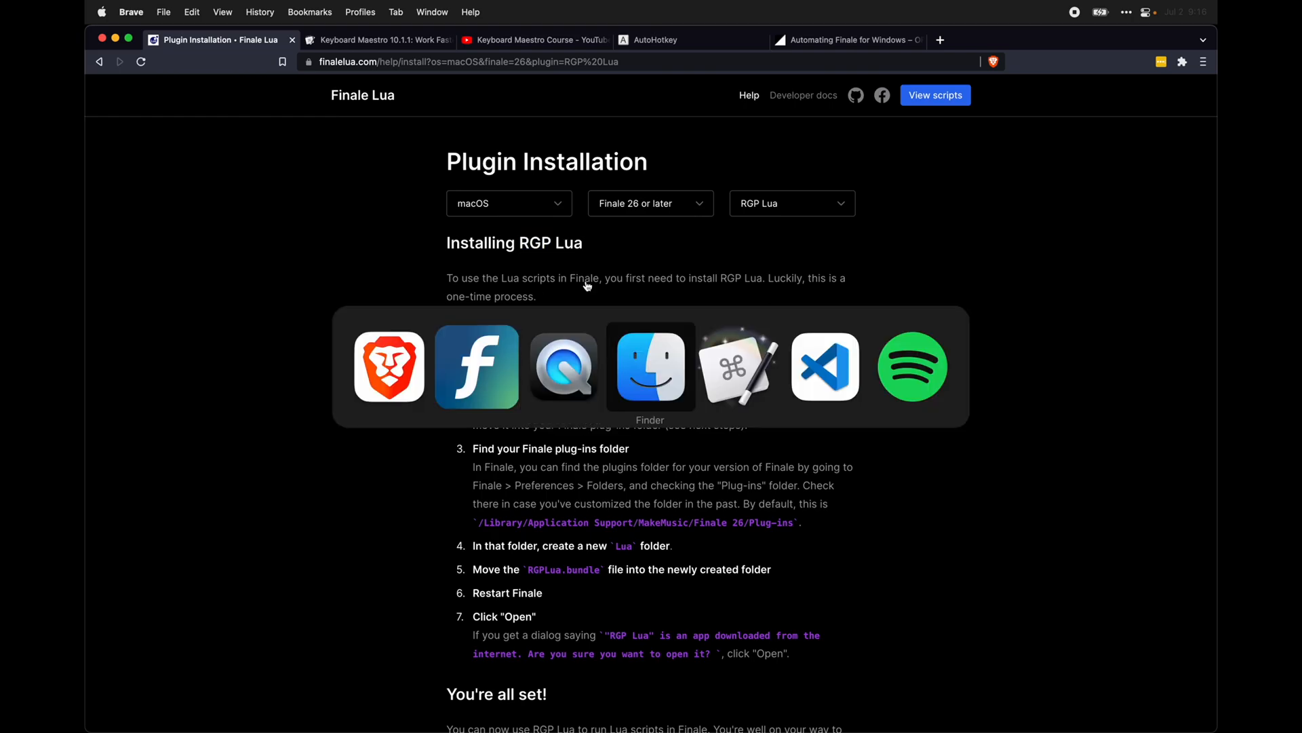
{"action": "left_click", "coordinate": [649, 367]}
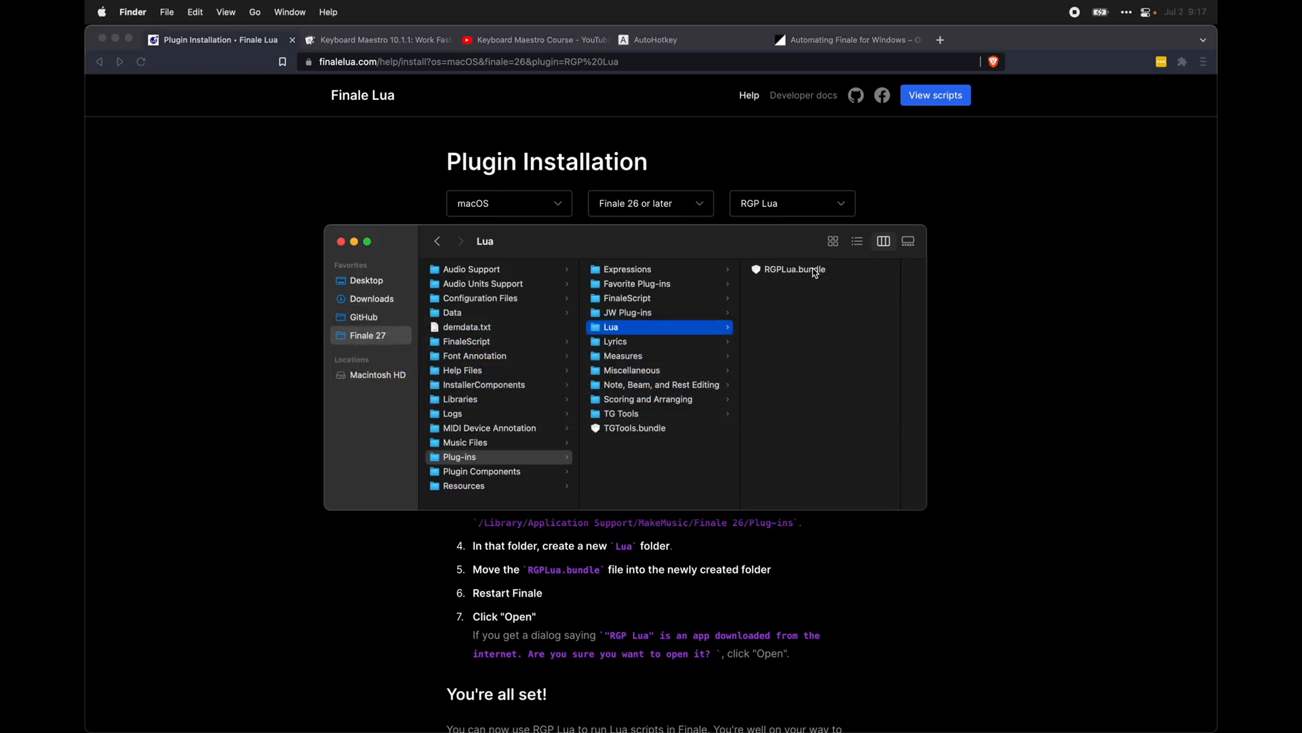
{"action": "mouse_move", "coordinate": [430, 379]}
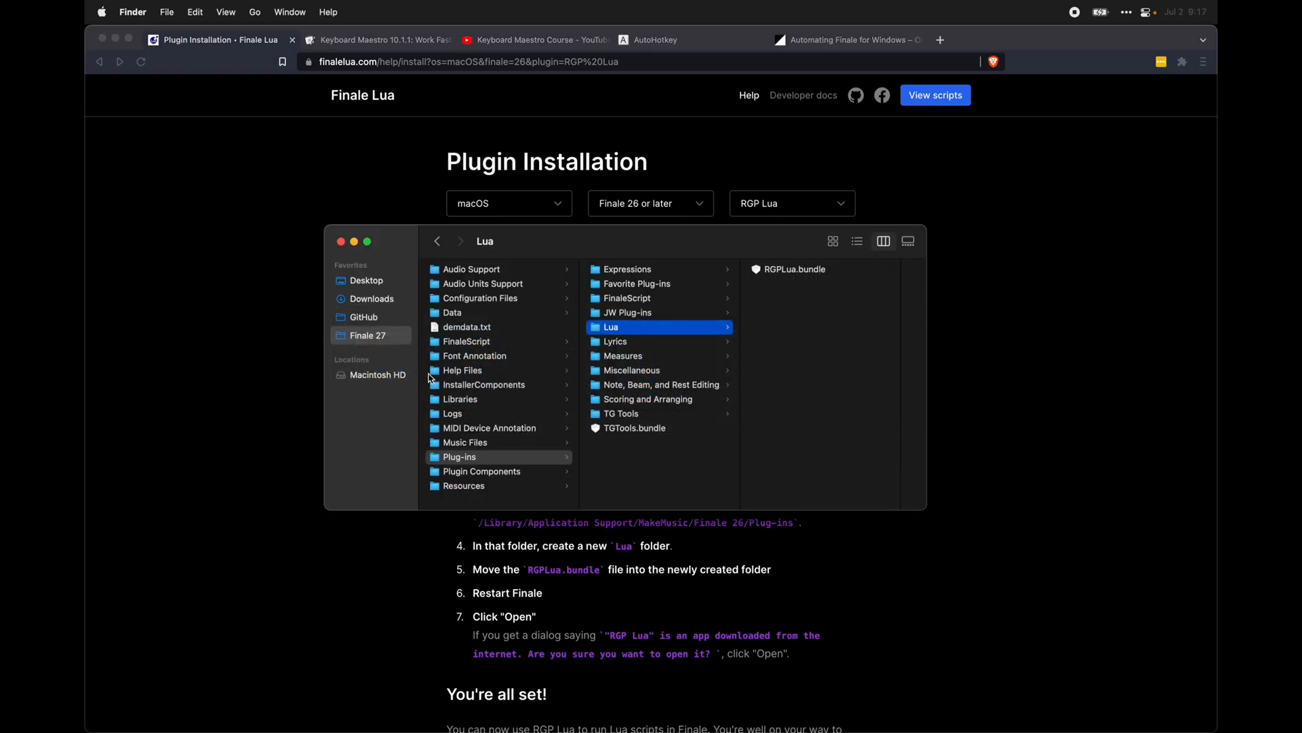
{"action": "mouse_move", "coordinate": [391, 348]}
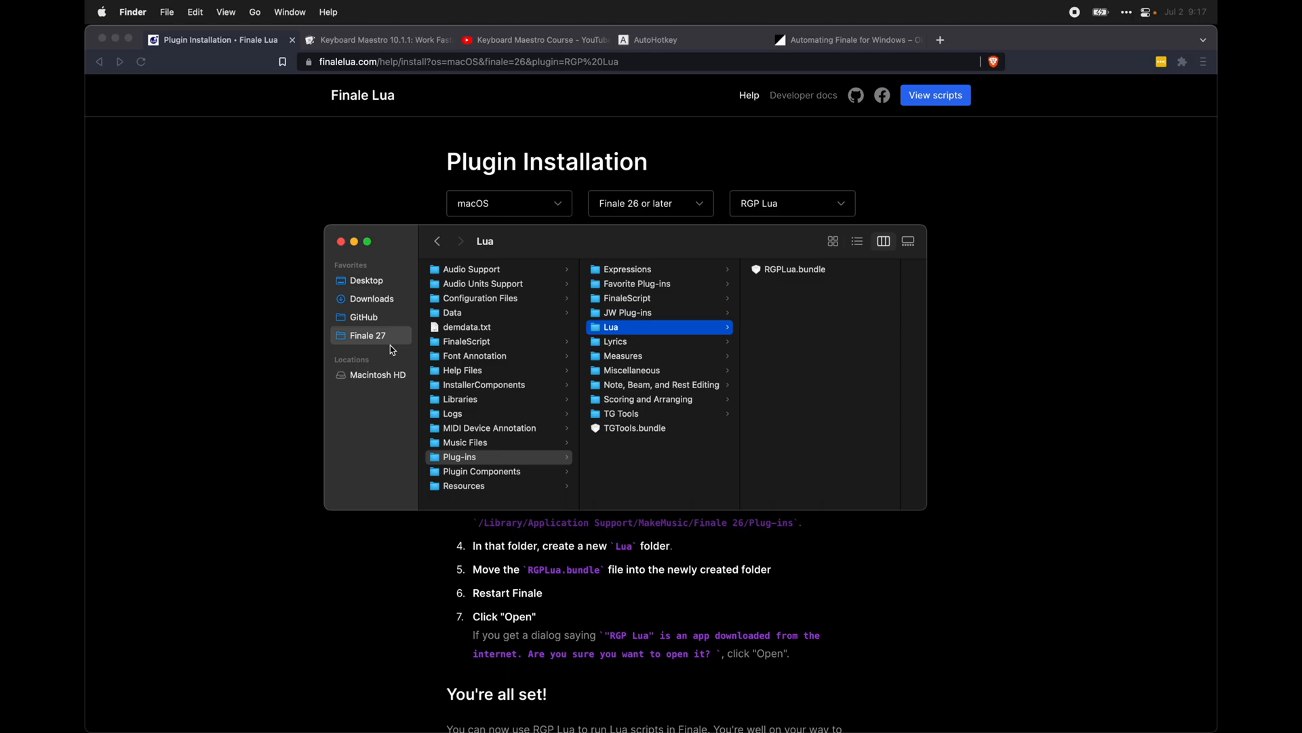
{"action": "left_click", "coordinate": [935, 95]}
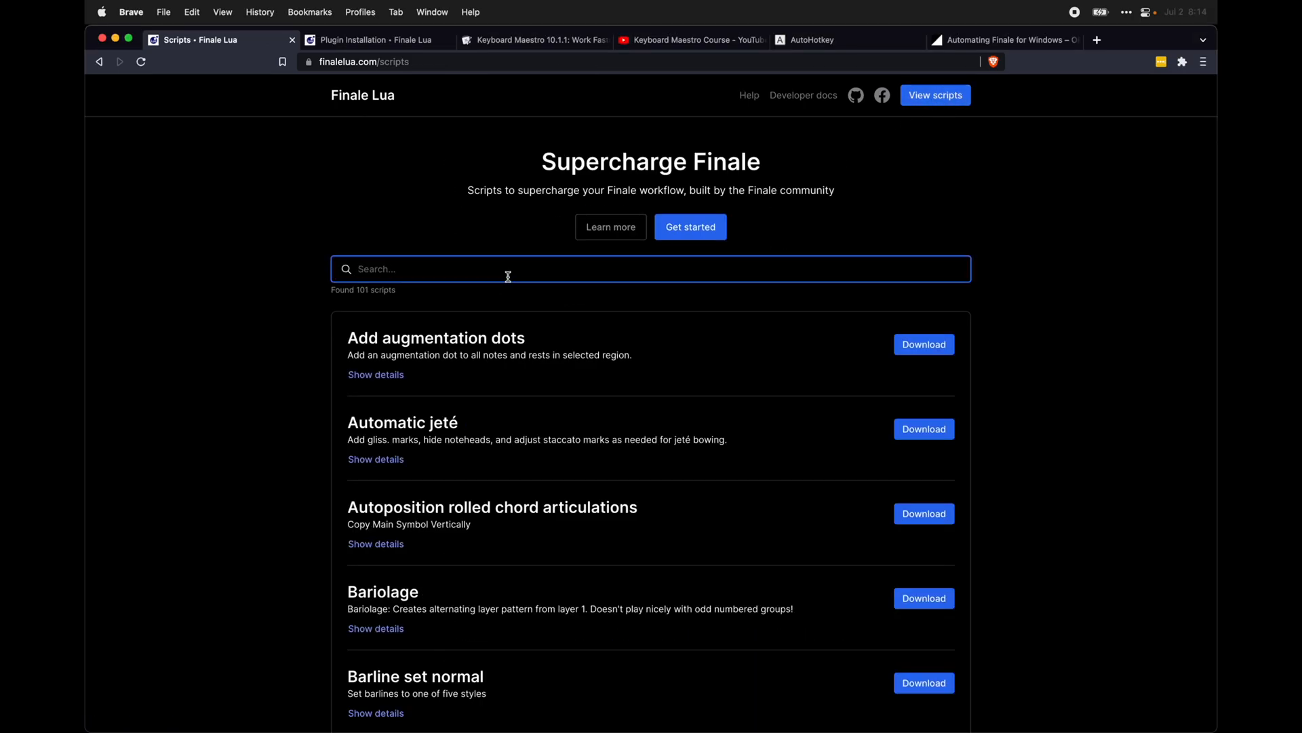
Filter the scripts catalogue with 'explode', then bring up the script installation help
{"action": "type", "text": "explode"}
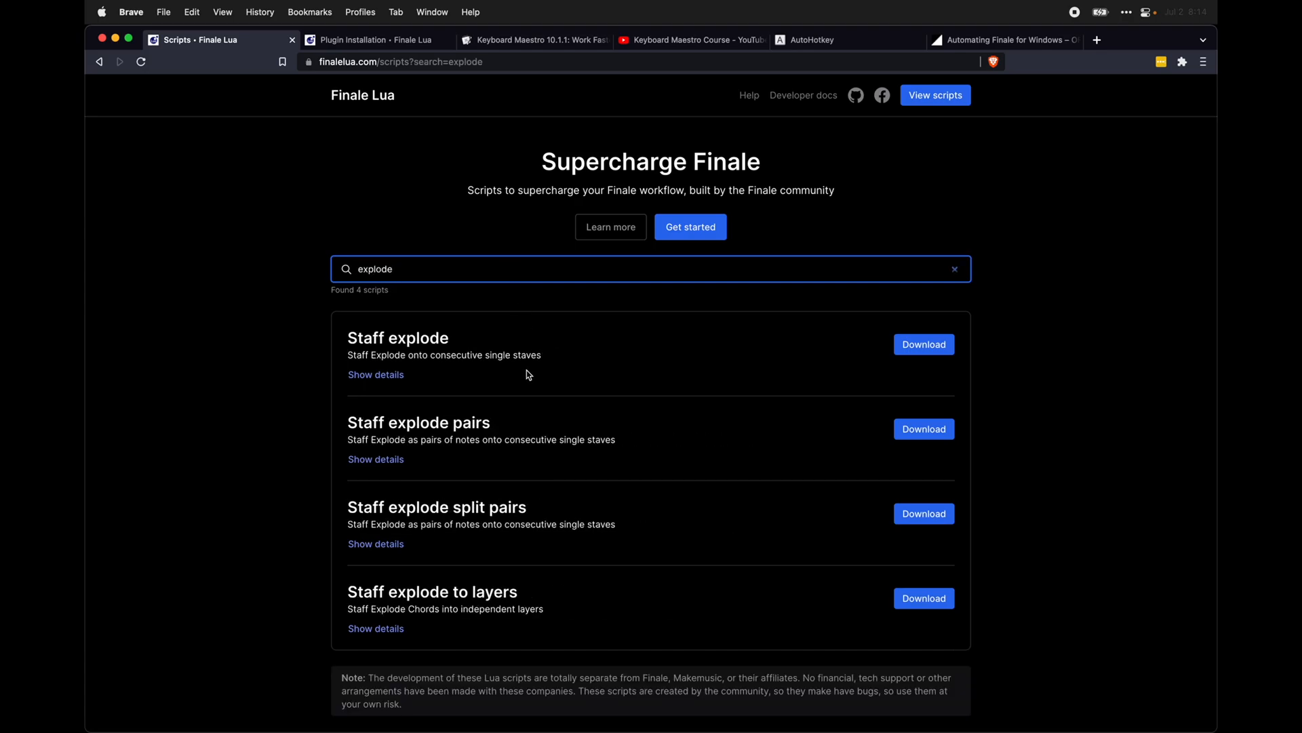
{"action": "mouse_move", "coordinate": [513, 606]}
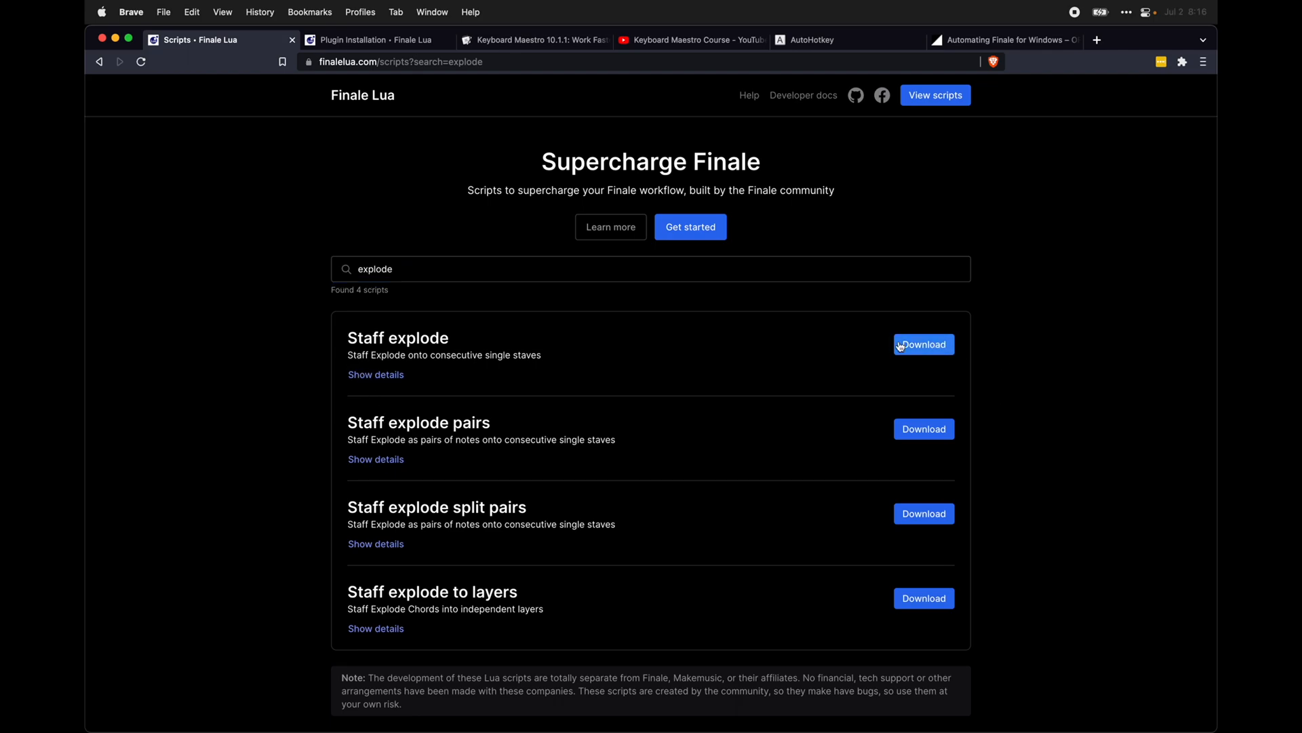
{"action": "mouse_move", "coordinate": [746, 119]}
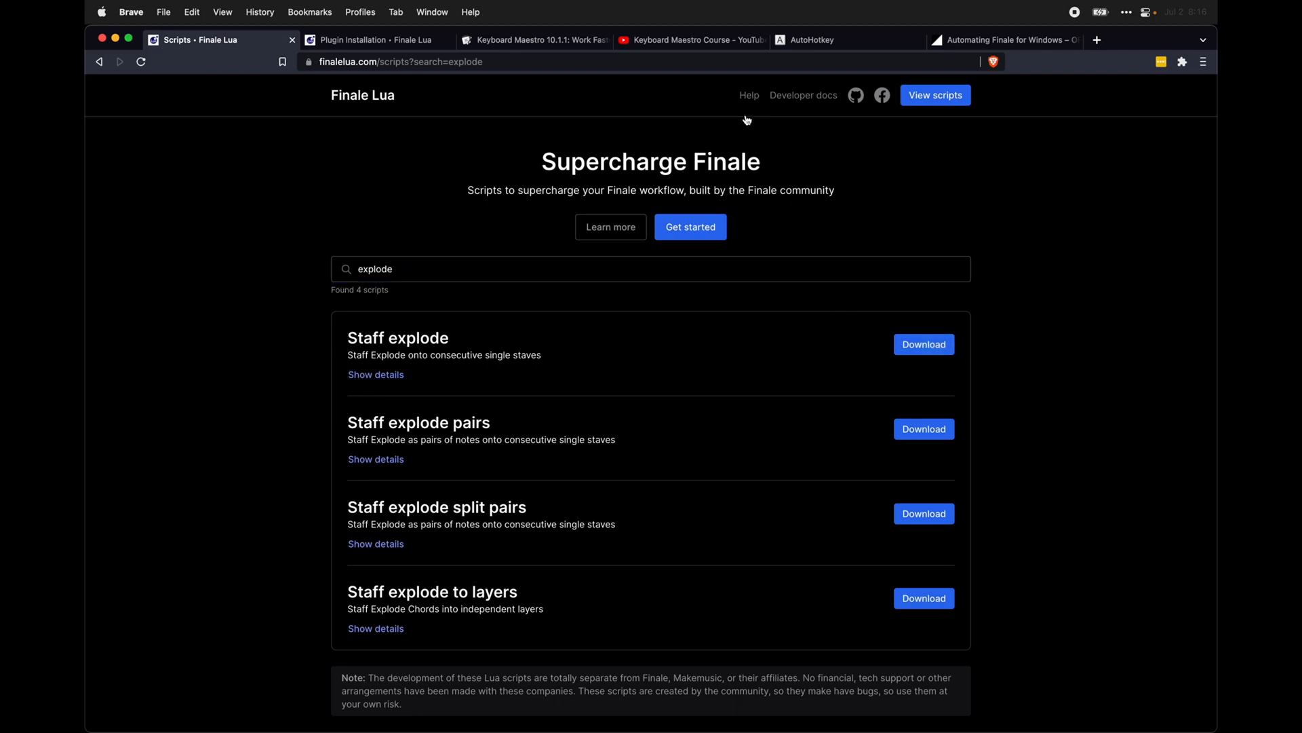
{"action": "mouse_move", "coordinate": [749, 98]}
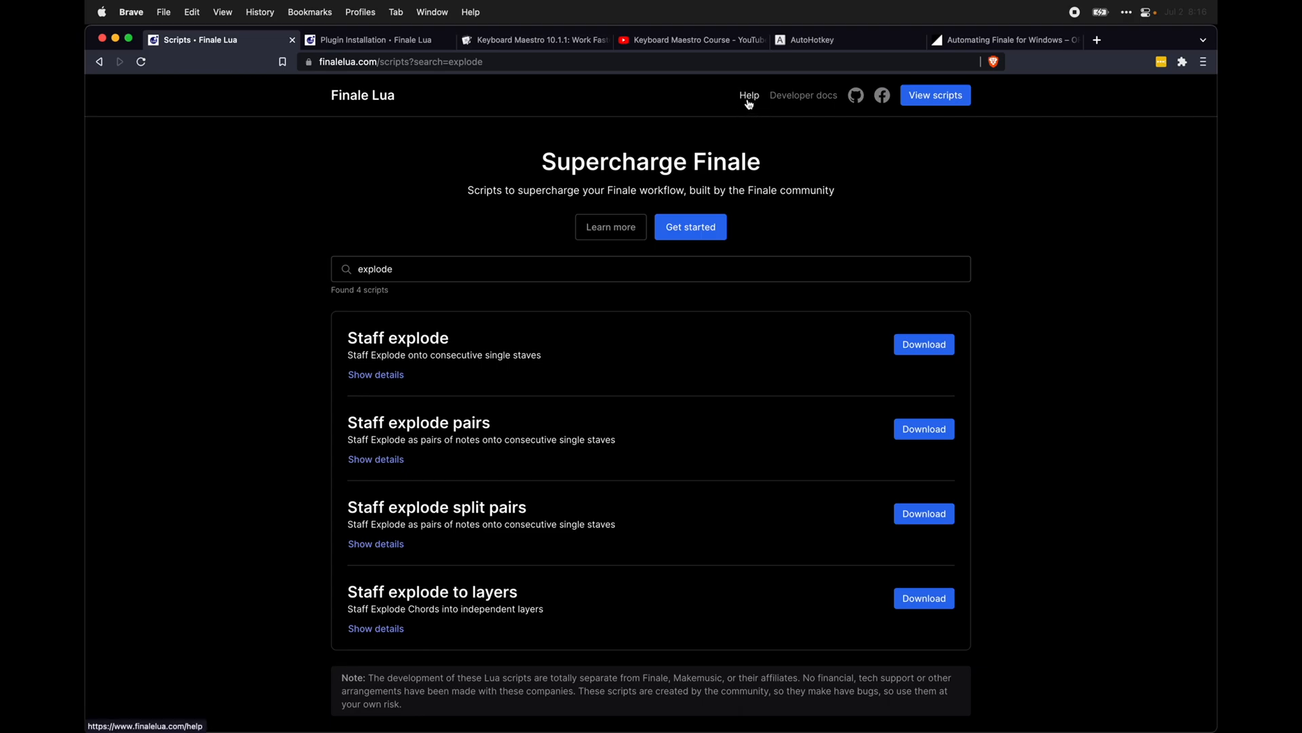
{"action": "left_click", "coordinate": [749, 95]}
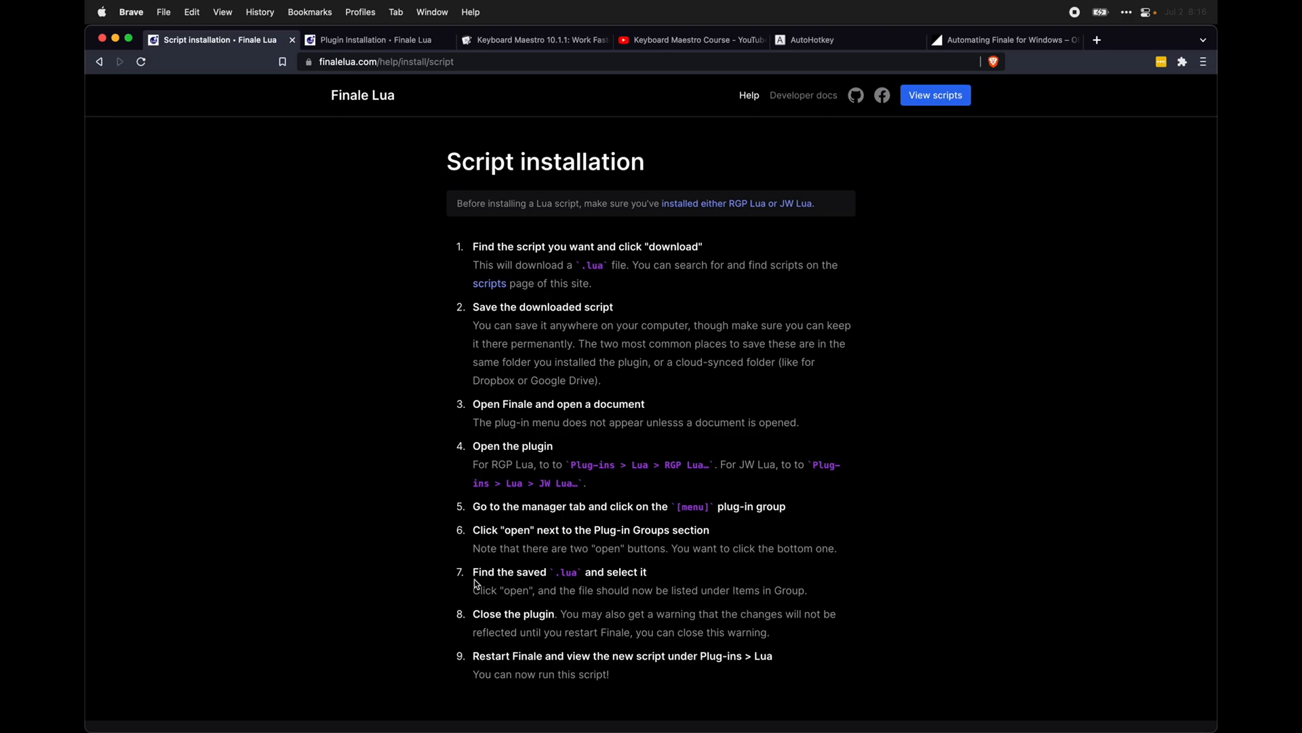
{"action": "mouse_move", "coordinate": [431, 371]}
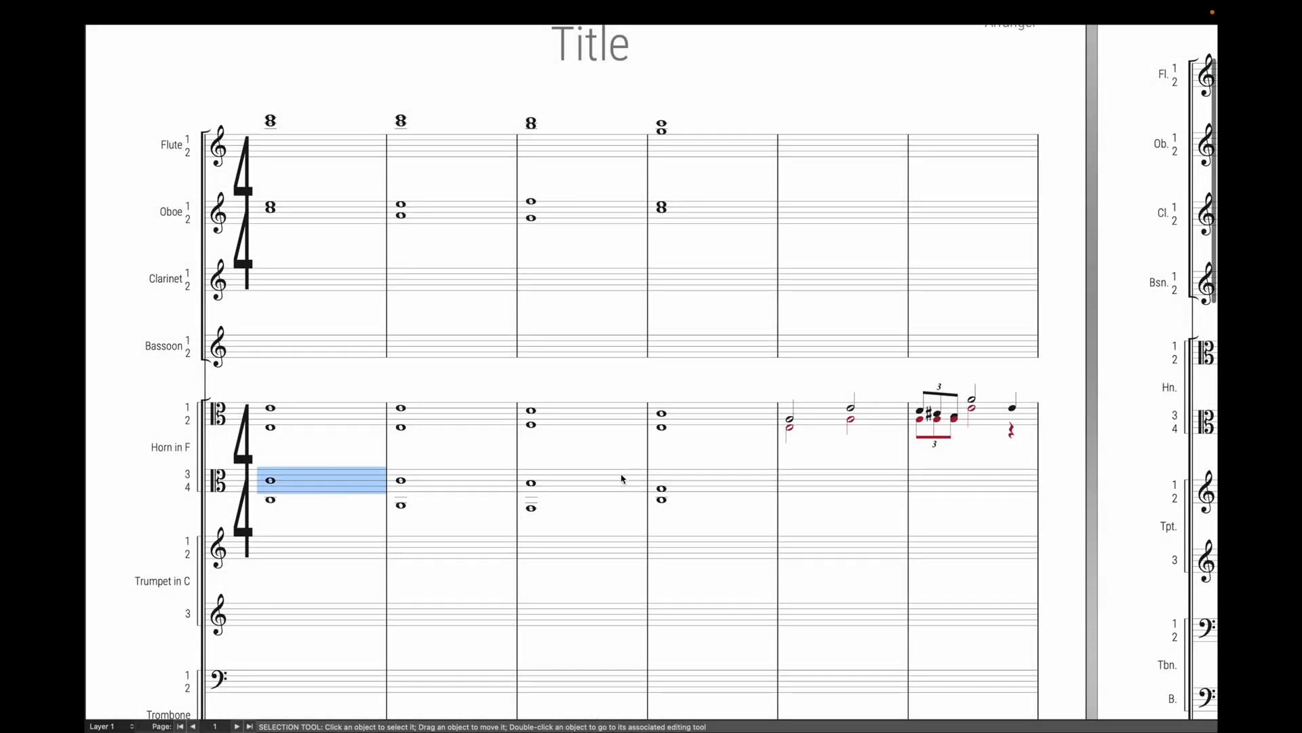
Expand Finale's Plug-ins > Lua submenu to list the installed Staff Explode scripts
{"action": "left_click", "coordinate": [440, 12]}
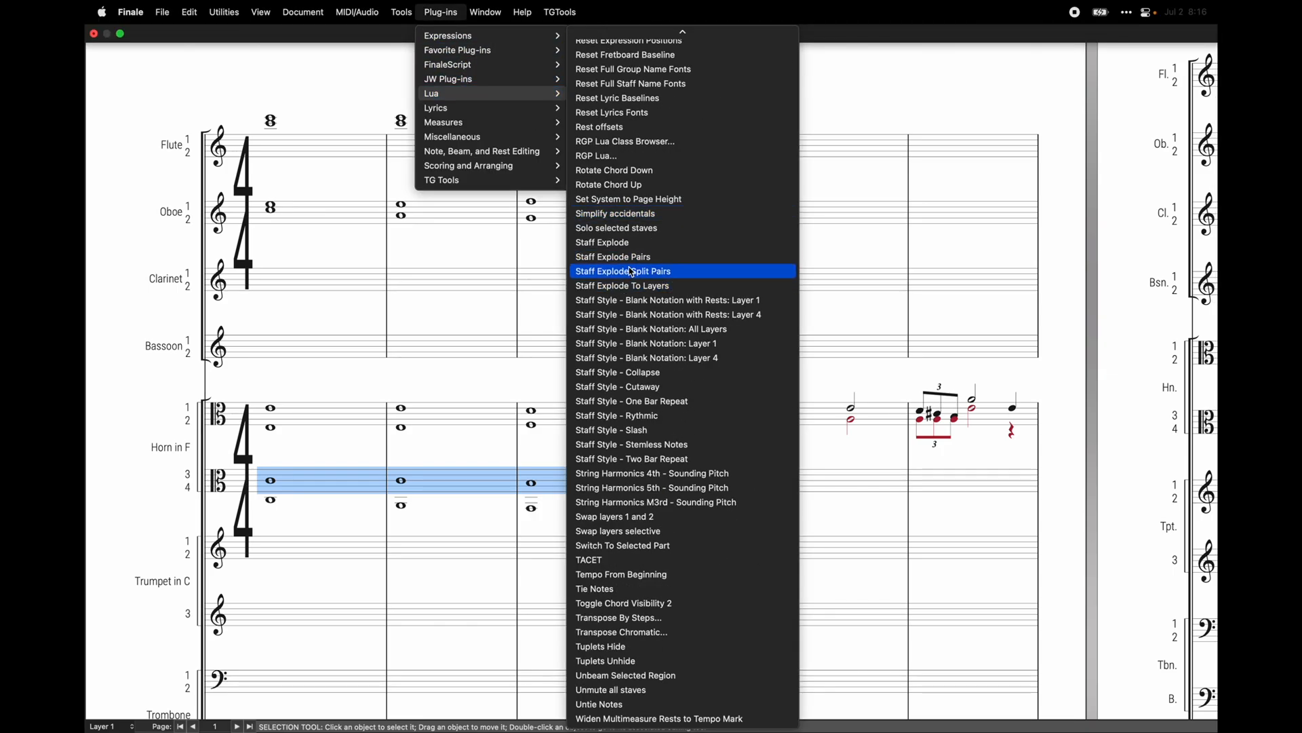
{"action": "left_click", "coordinate": [623, 271]}
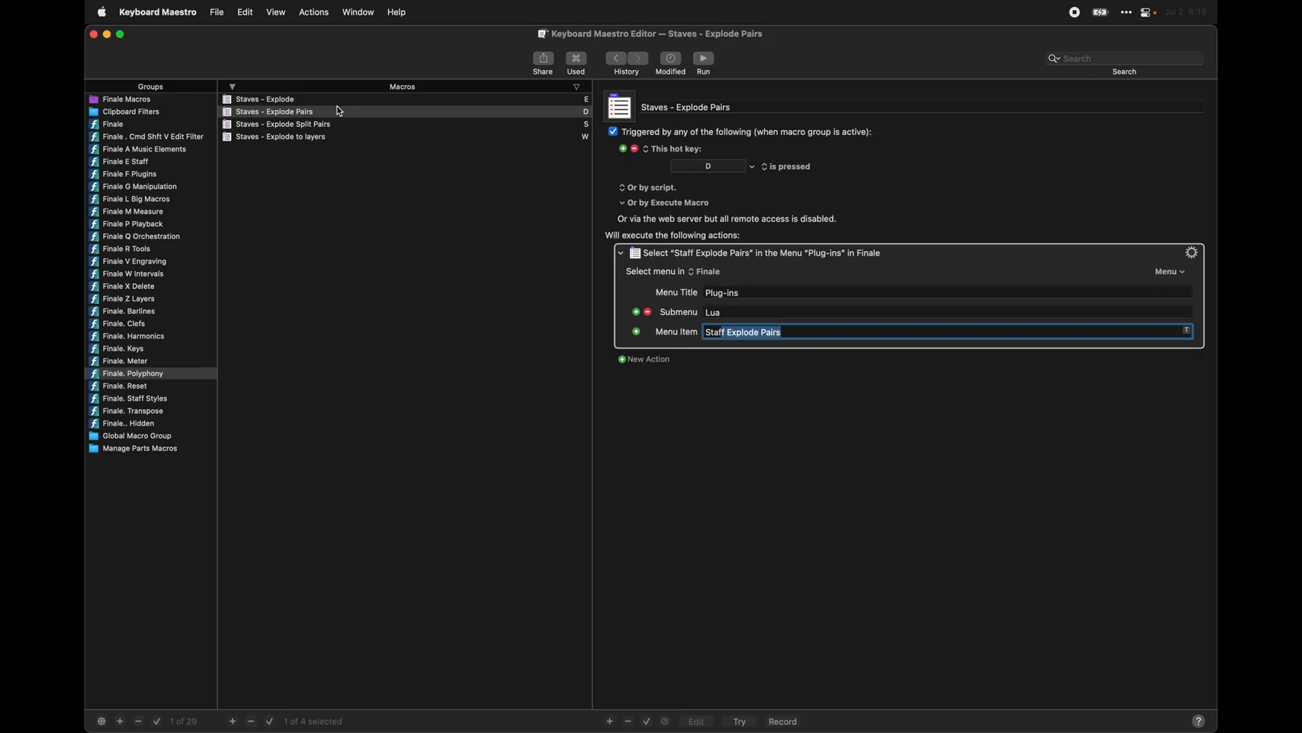
Select the Staves - Explode macro to reveal its hot key trigger and Select Menu action
{"action": "left_click", "coordinate": [265, 99]}
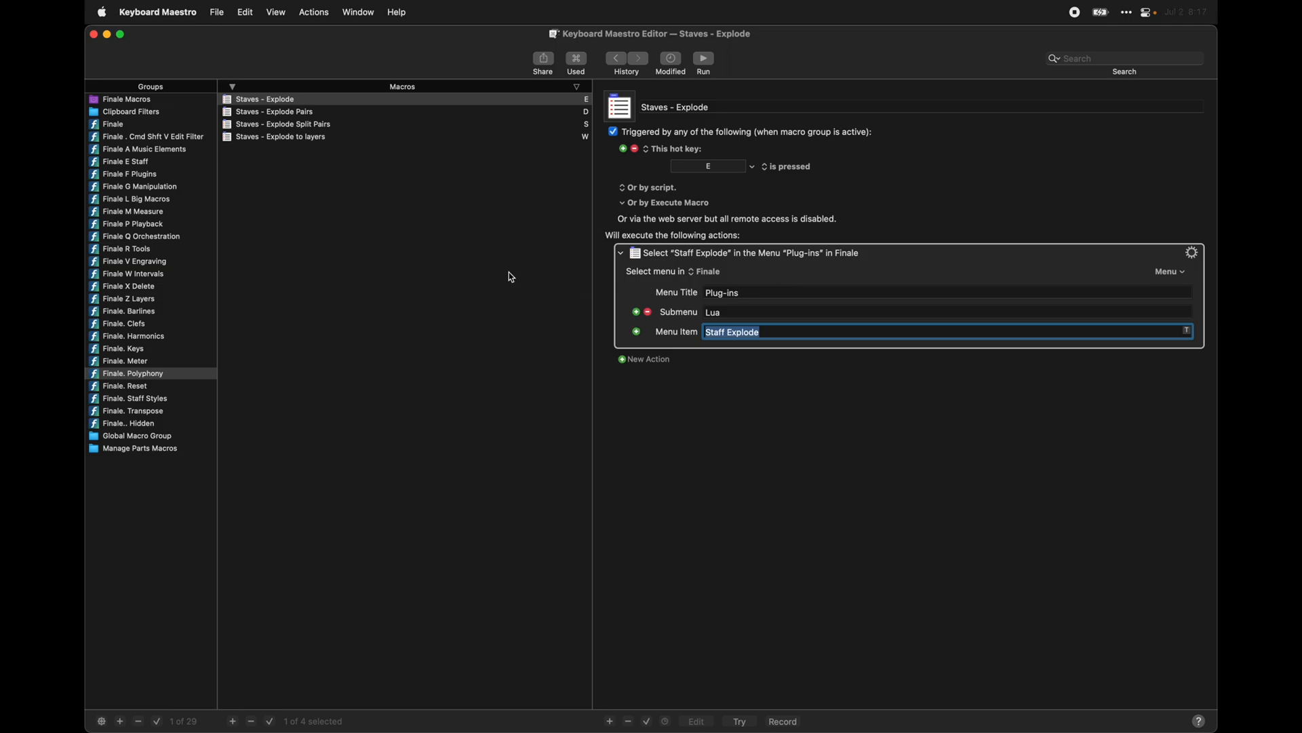
{"action": "mouse_move", "coordinate": [489, 271]}
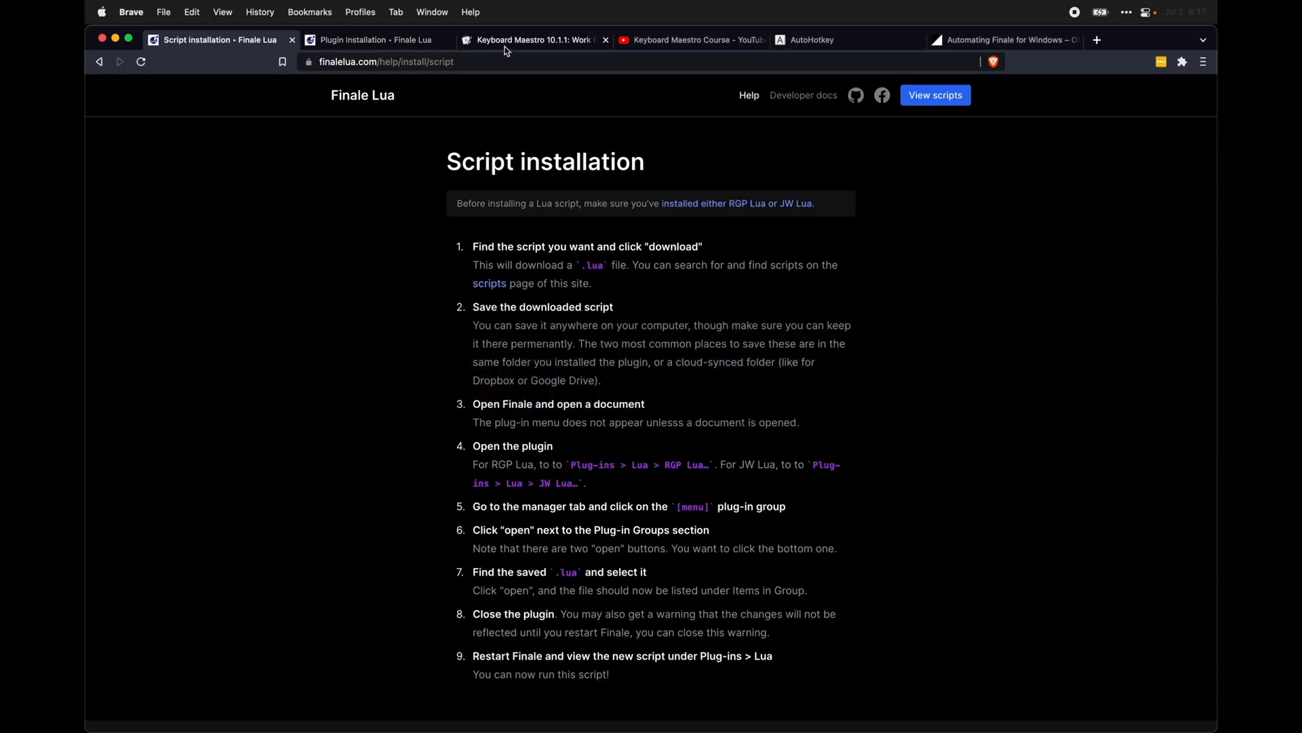
Review the Keyboard Maestro Course playlist and AutoHotkey tabs, ending on the Automating Finale for Windows article
{"action": "left_click", "coordinate": [692, 40]}
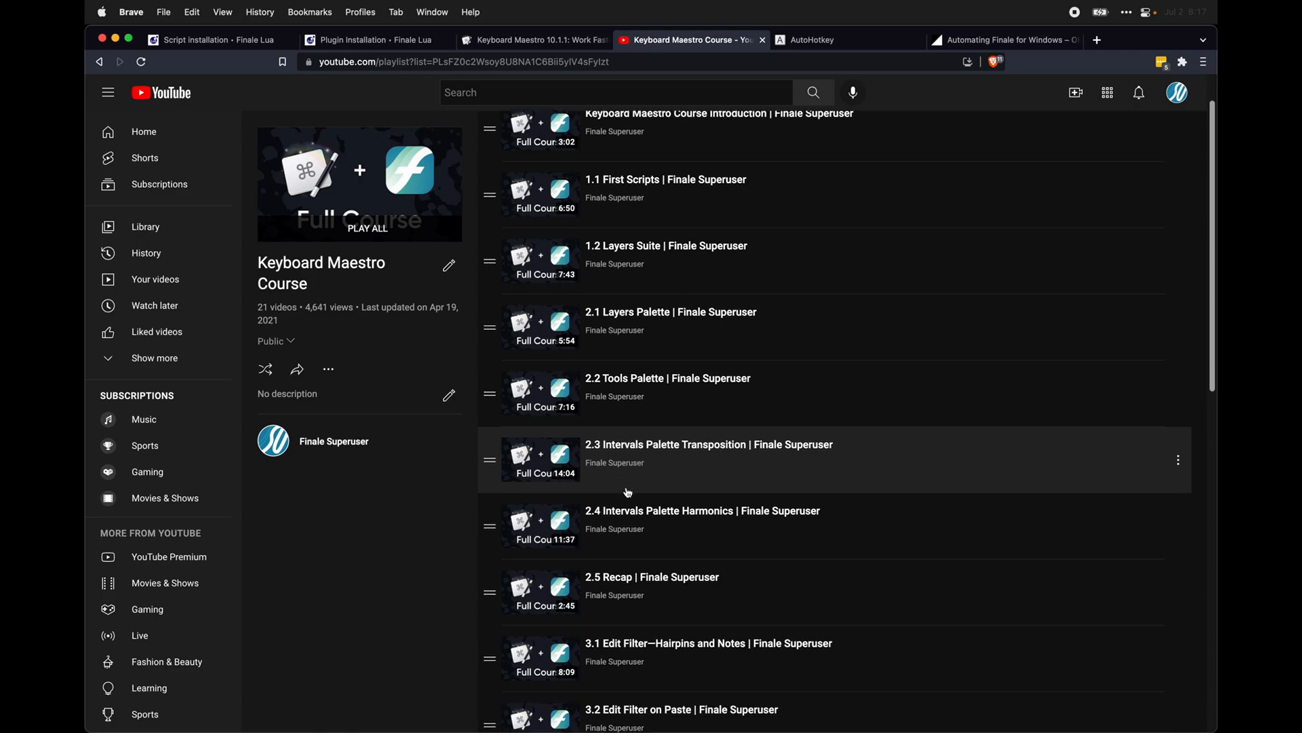
{"action": "scroll", "scroll_direction": "up", "scroll_amount": 3}
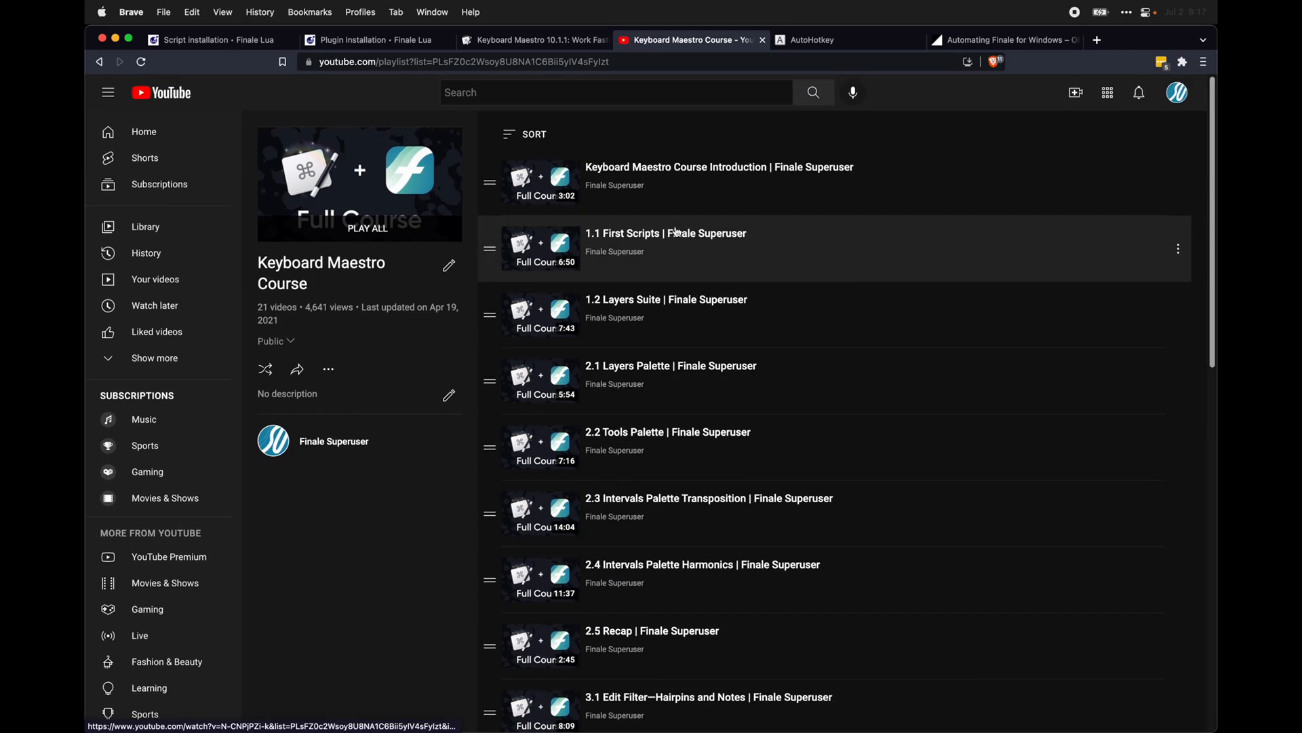
{"action": "mouse_move", "coordinate": [665, 233]}
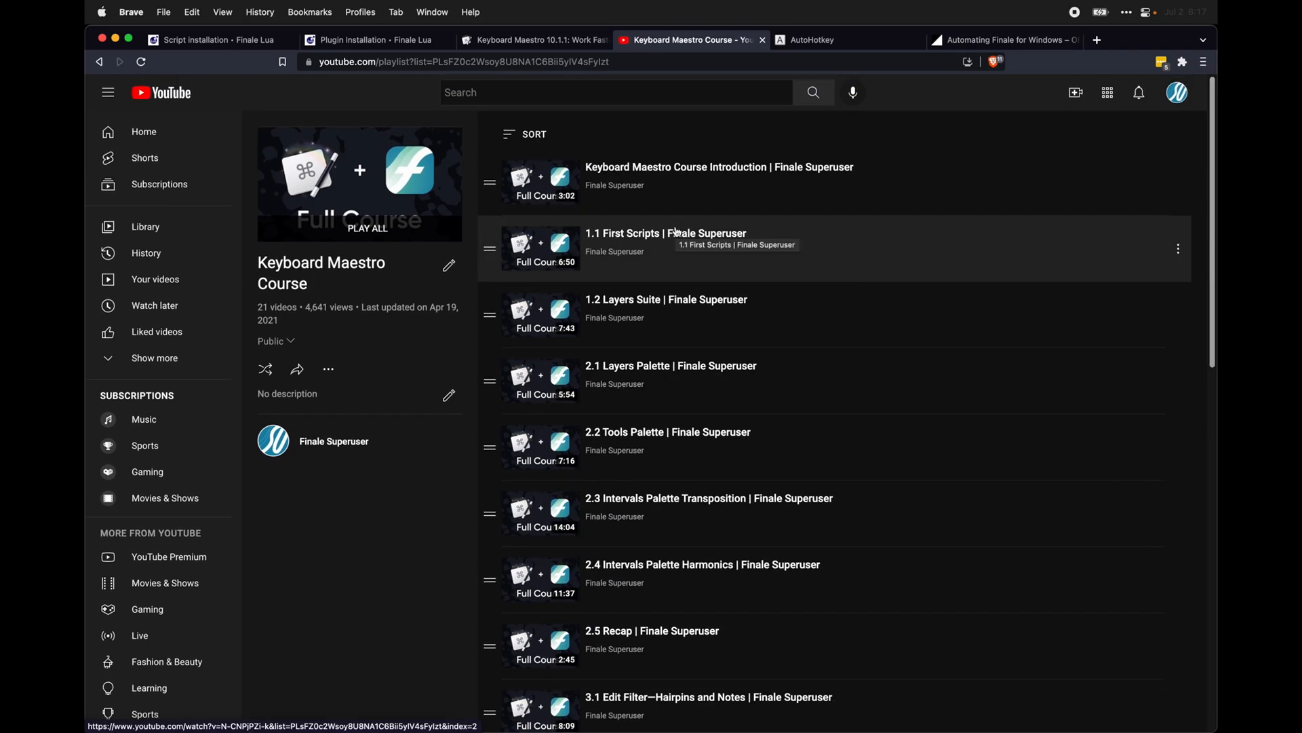
{"action": "left_click", "coordinate": [838, 39]}
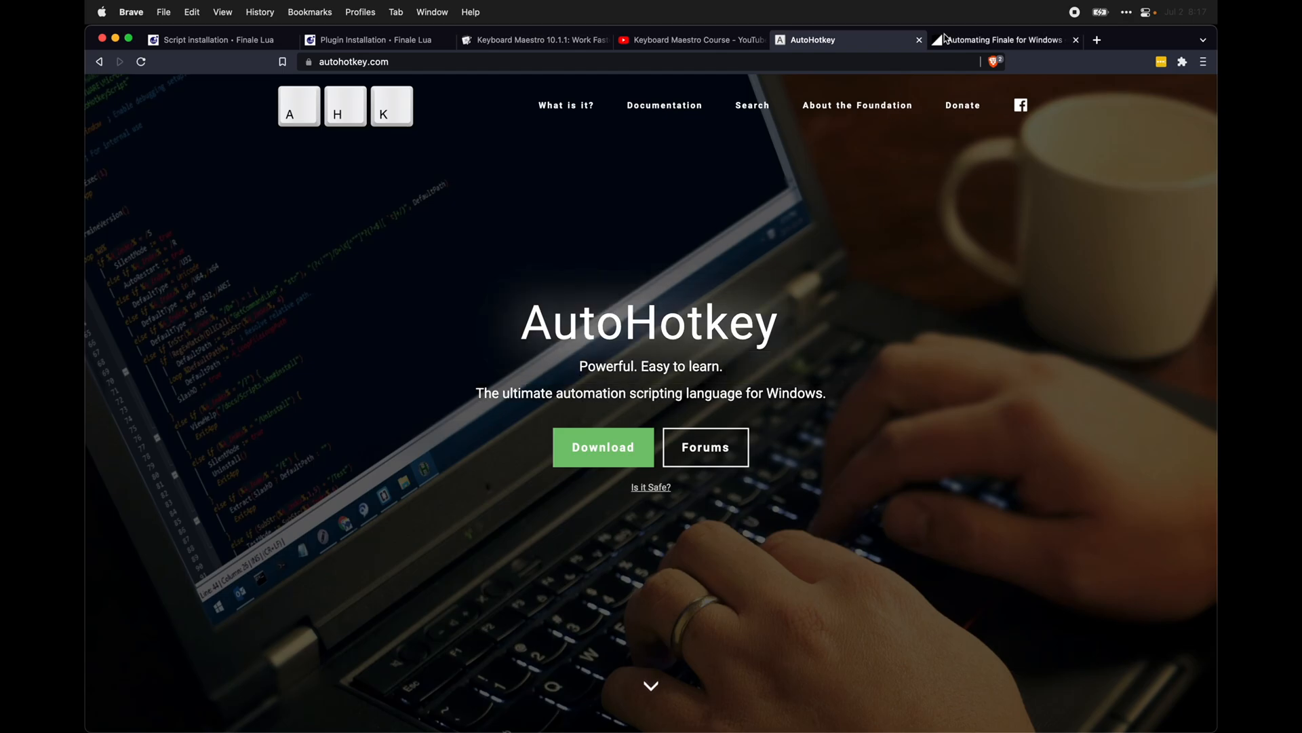
{"action": "left_click", "coordinate": [1001, 40]}
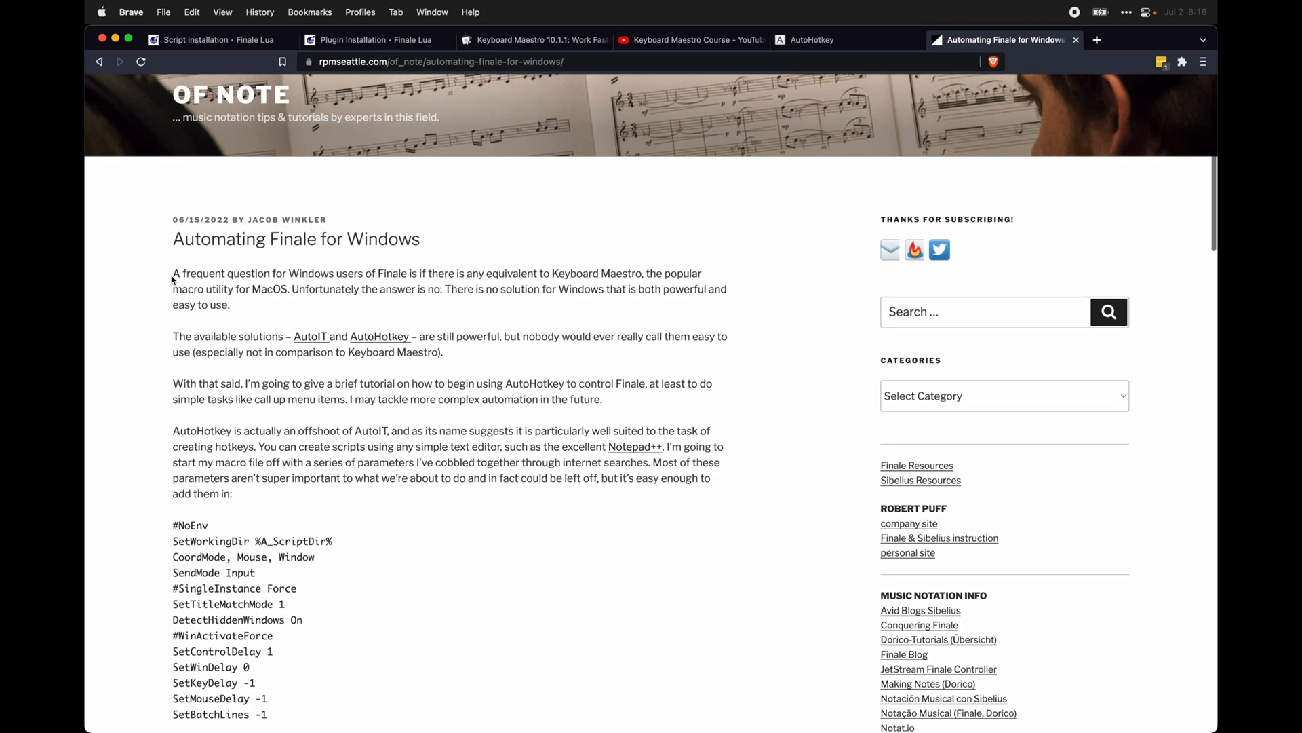
{"action": "scroll", "scroll_direction": "down", "scroll_amount": 3}
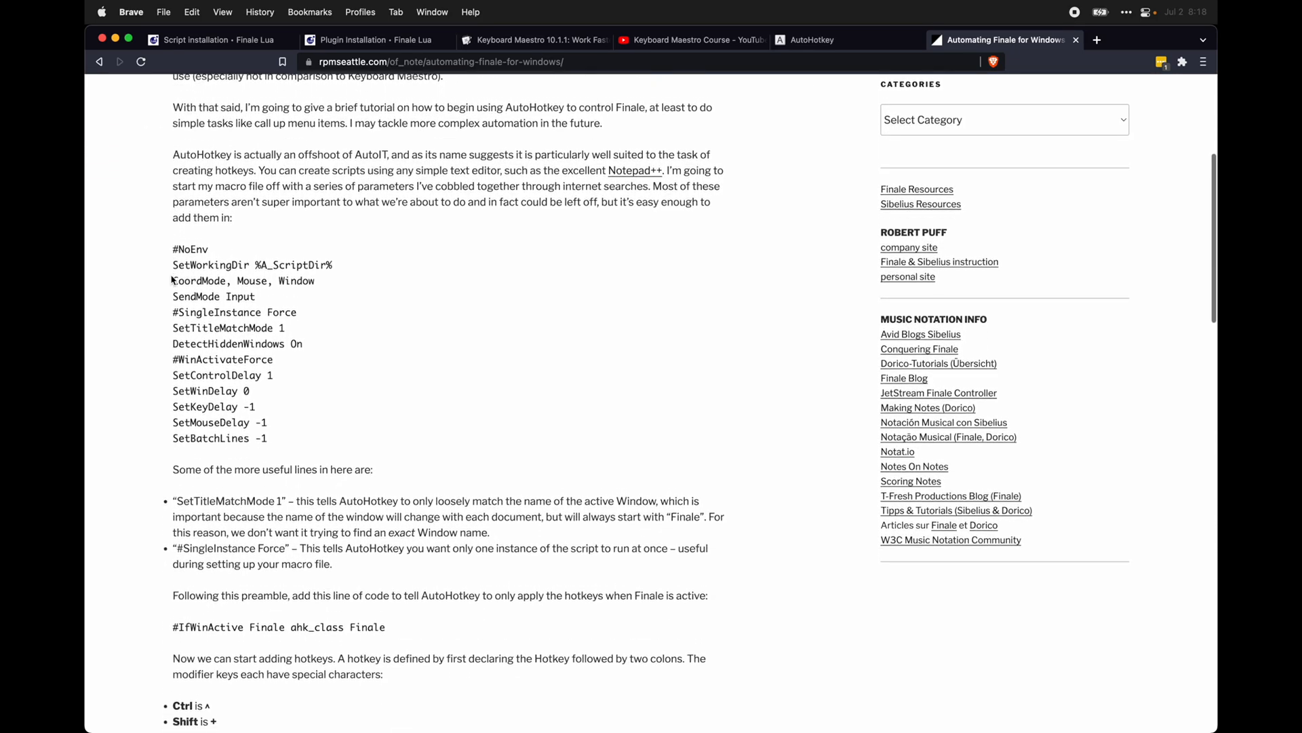